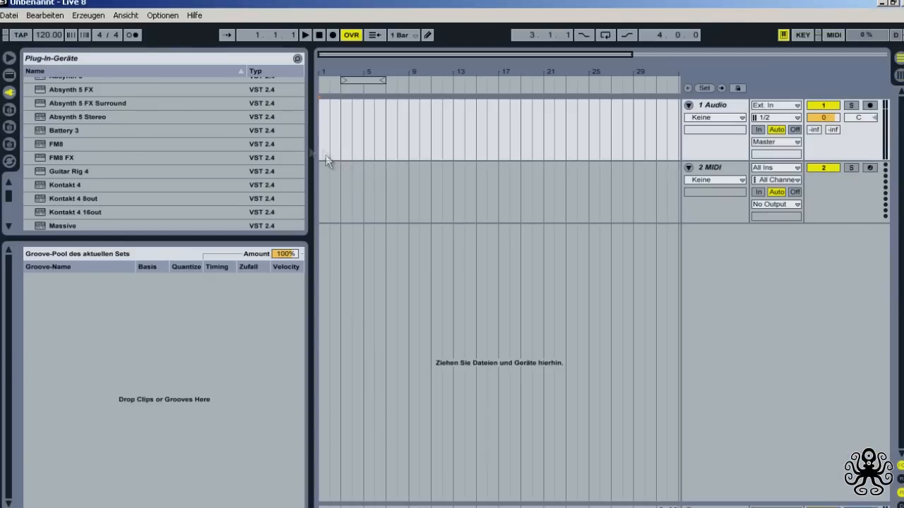
# Insert FM8 from the Plug-in Devices browser onto the second MIDI track
pyautogui.doubleClick(56, 144)
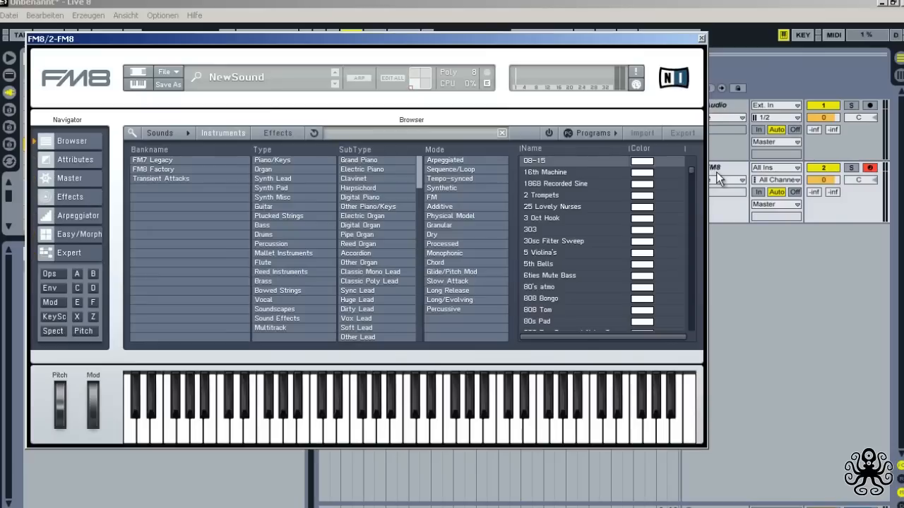
pyautogui.moveTo(719, 180)
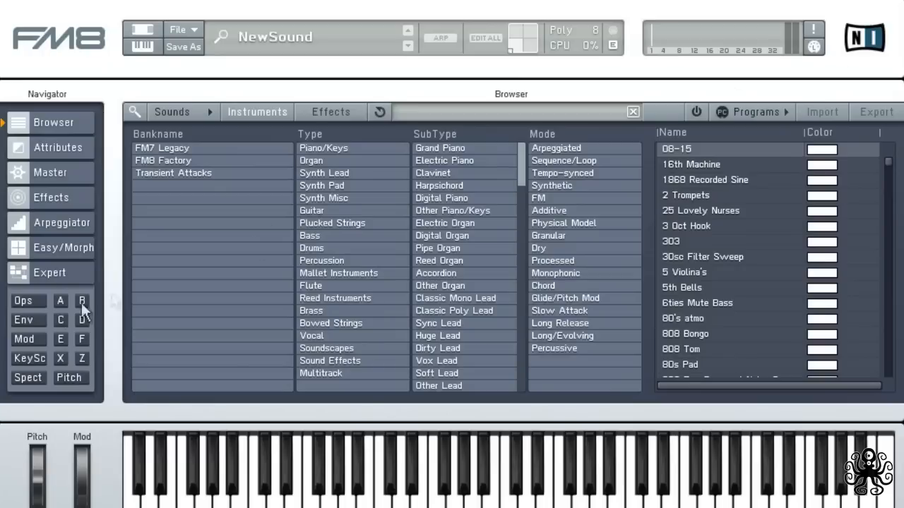
# On the Expert Ops page, route operator E to the output at level 100
pyautogui.click(23, 300)
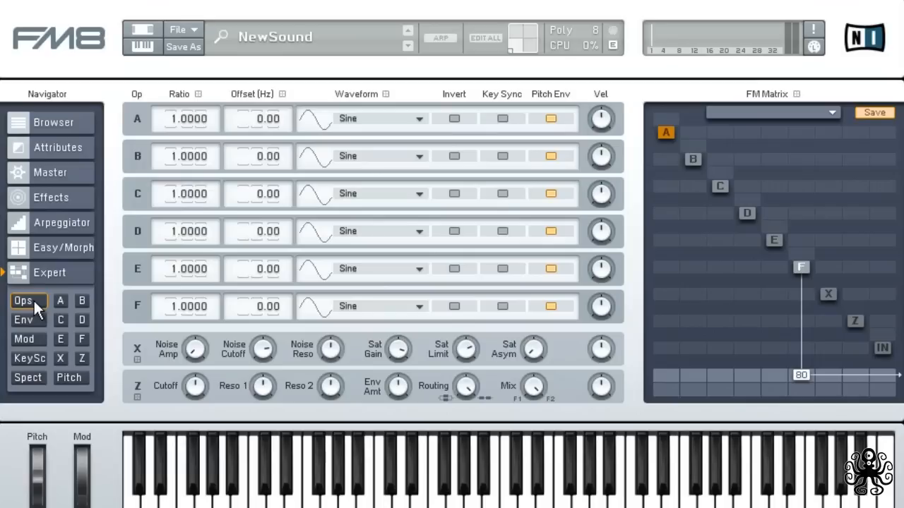
pyautogui.moveTo(169, 311)
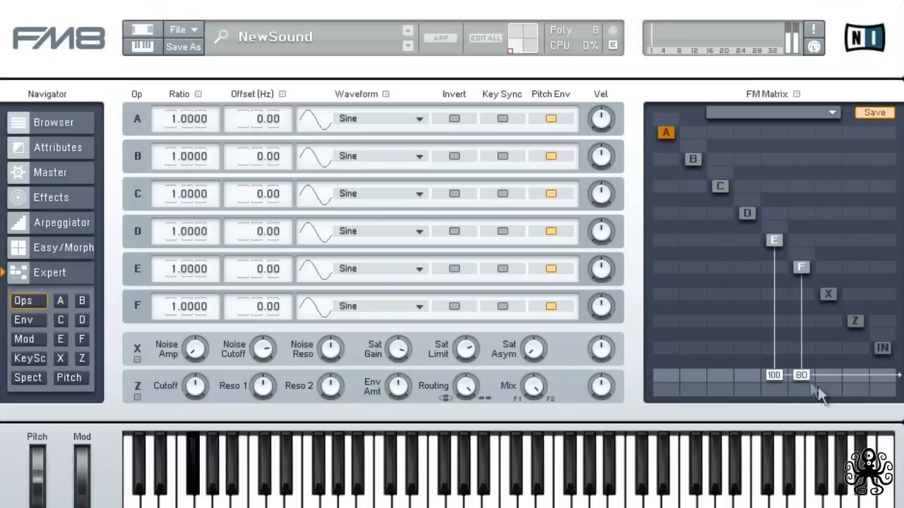
pyautogui.moveTo(801, 385); pyautogui.dragTo(802, 375)
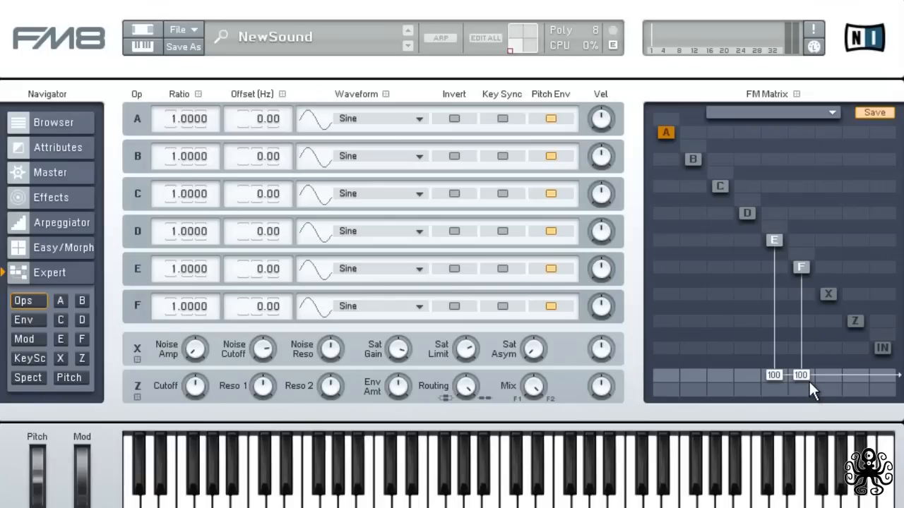
pyautogui.moveTo(810, 387)
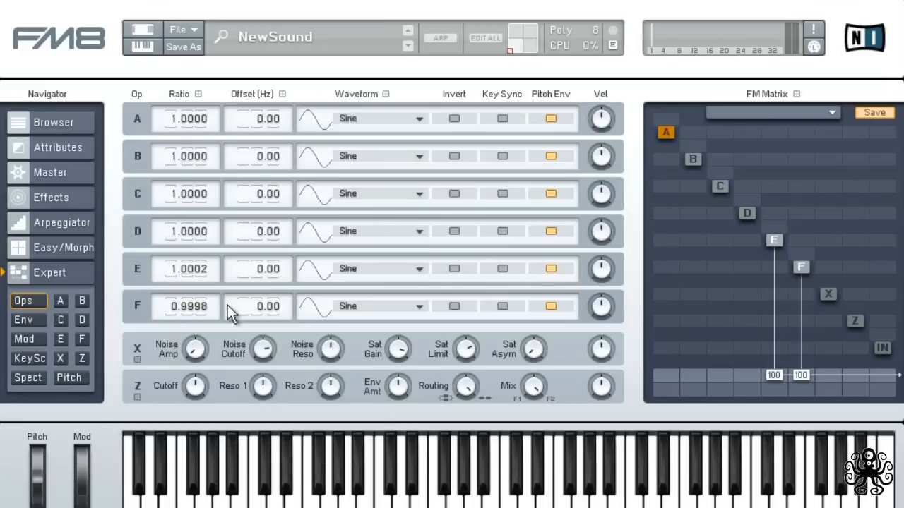
pyautogui.moveTo(512, 318)
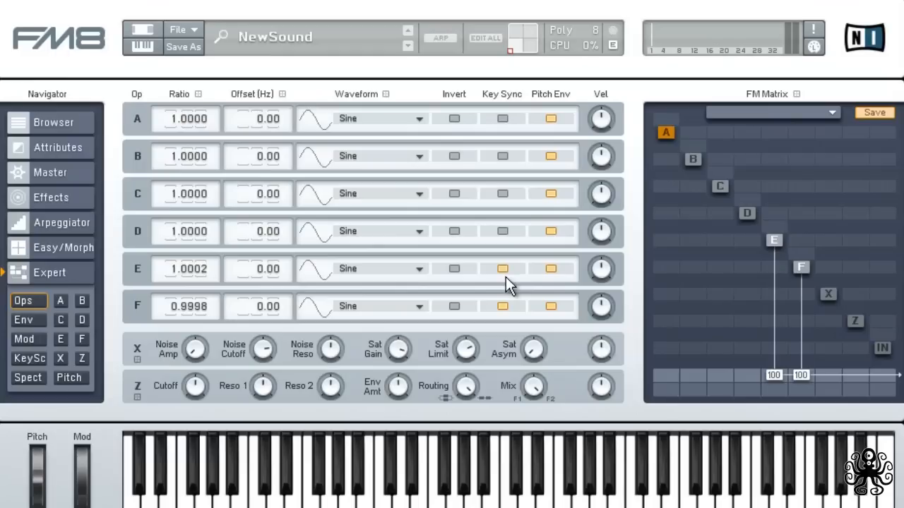
pyautogui.moveTo(588, 314)
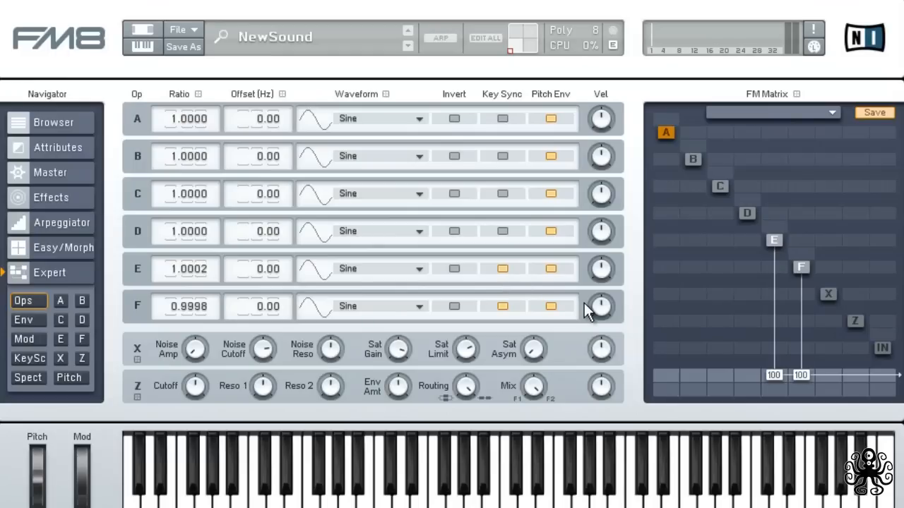
pyautogui.moveTo(846, 288)
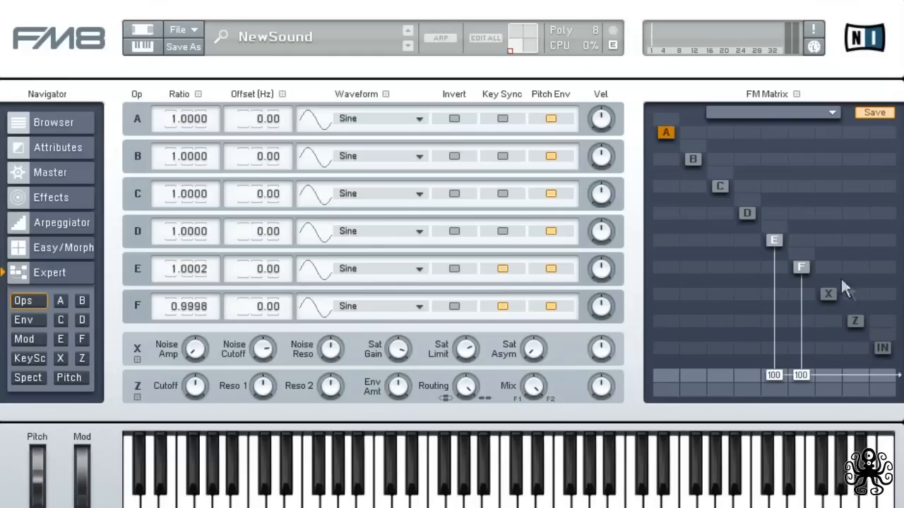
pyautogui.moveTo(756, 236)
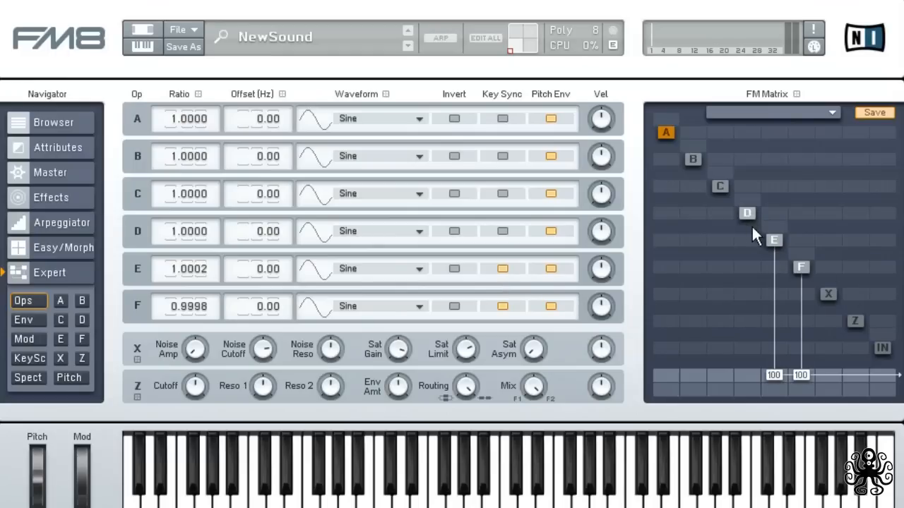
pyautogui.moveTo(758, 252)
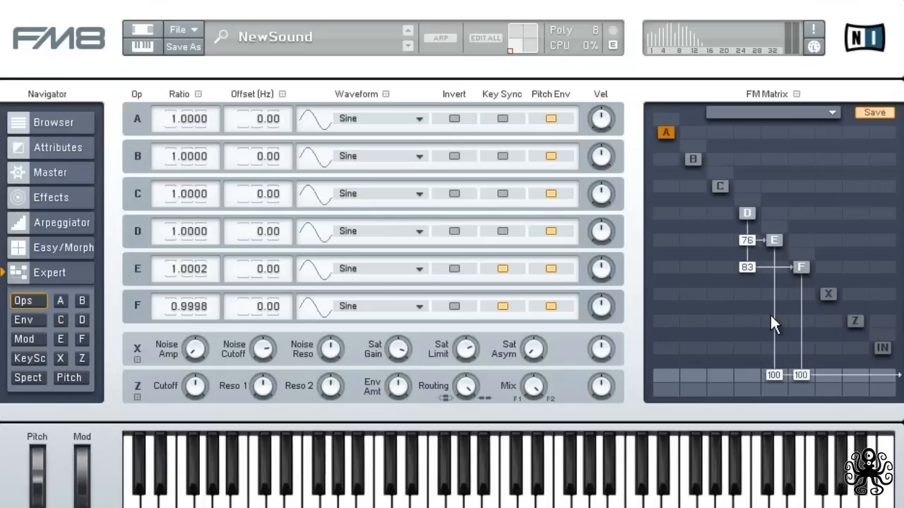
pyautogui.moveTo(202, 236)
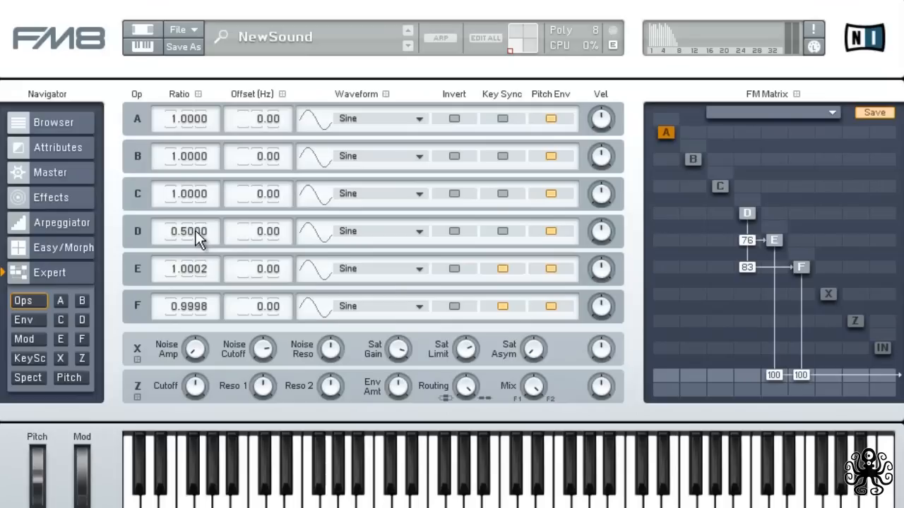
pyautogui.moveTo(378, 244)
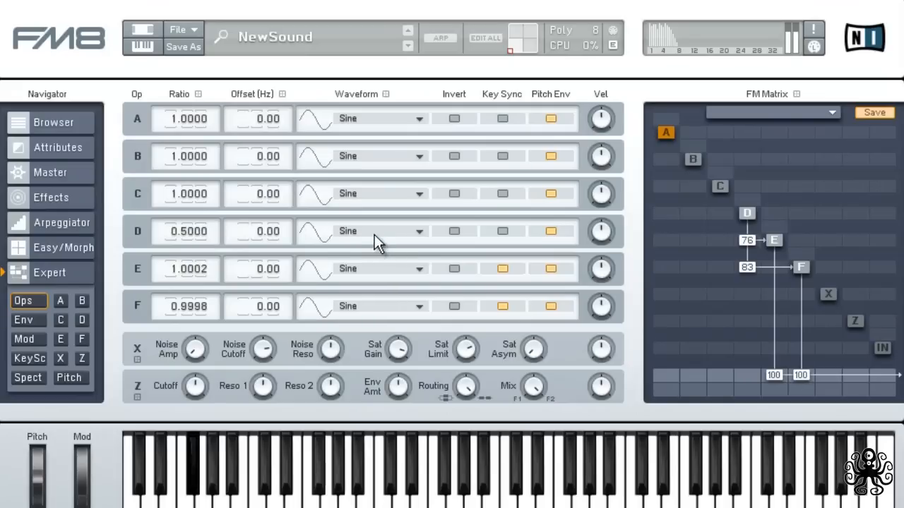
# Give operator D a sawtooth waveform and switch on its key sync
pyautogui.click(415, 118)
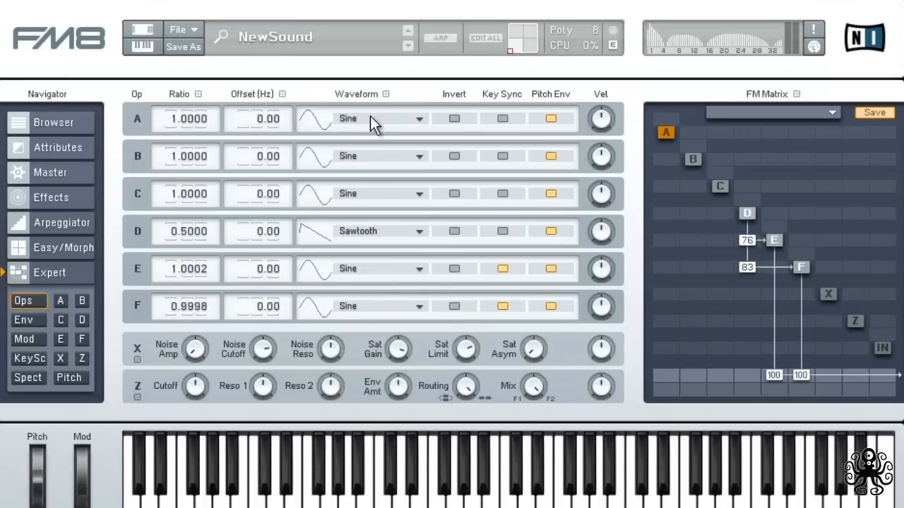
pyautogui.moveTo(509, 247)
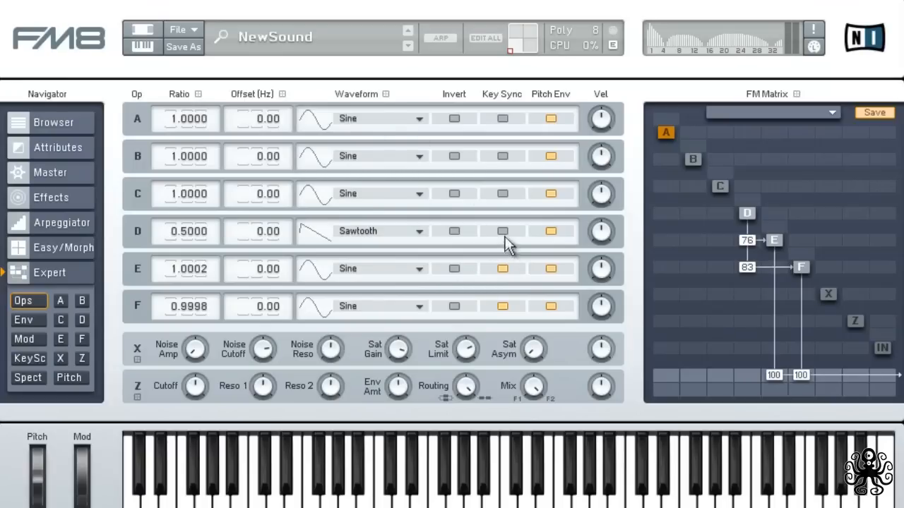
pyautogui.click(502, 231)
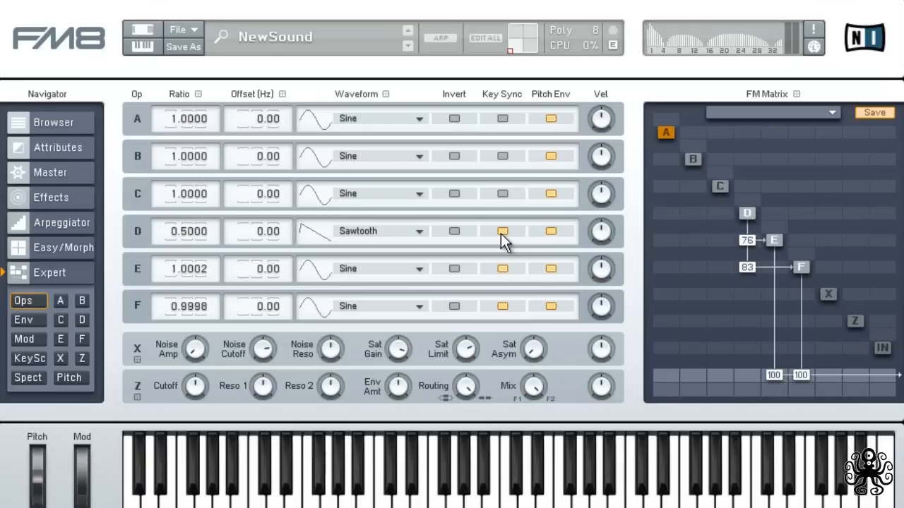
pyautogui.click(502, 231)
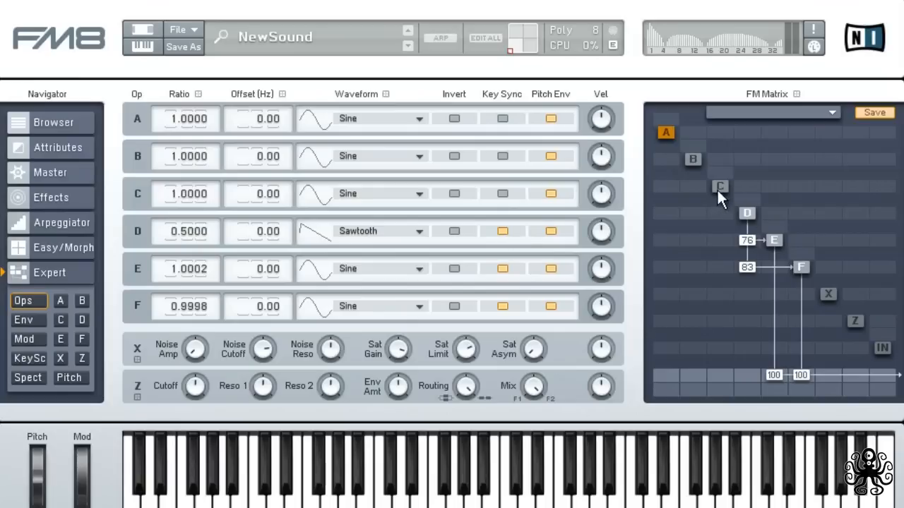
pyautogui.moveTo(725, 233)
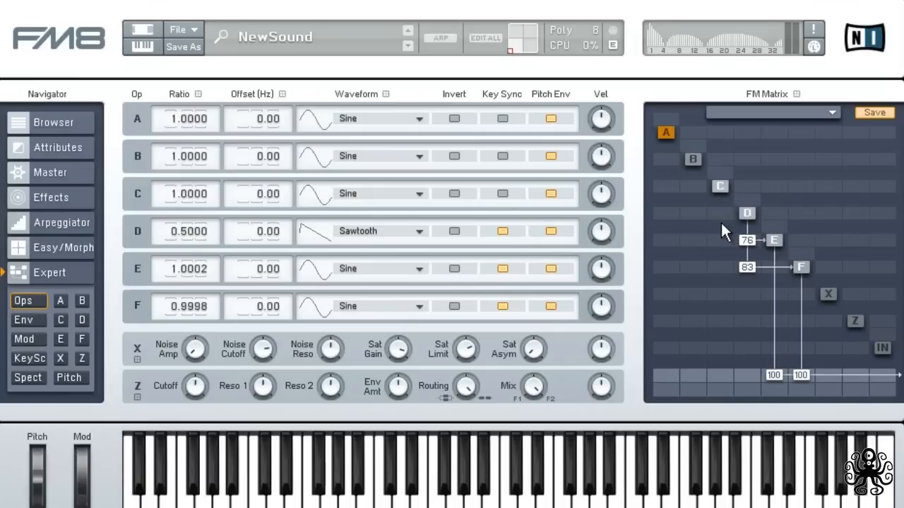
pyautogui.moveTo(377, 217)
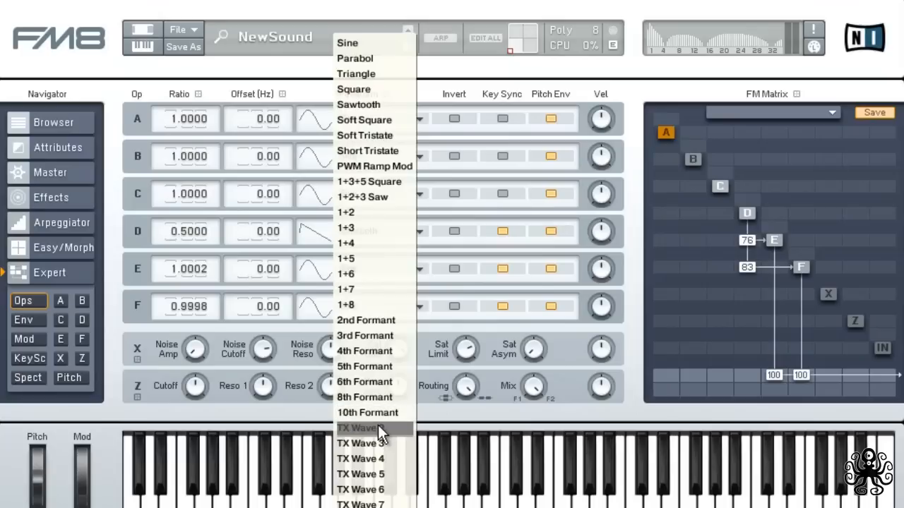
# Set operator C to the TX Wave 2 waveform with ratio 4.0000
pyautogui.click(357, 428)
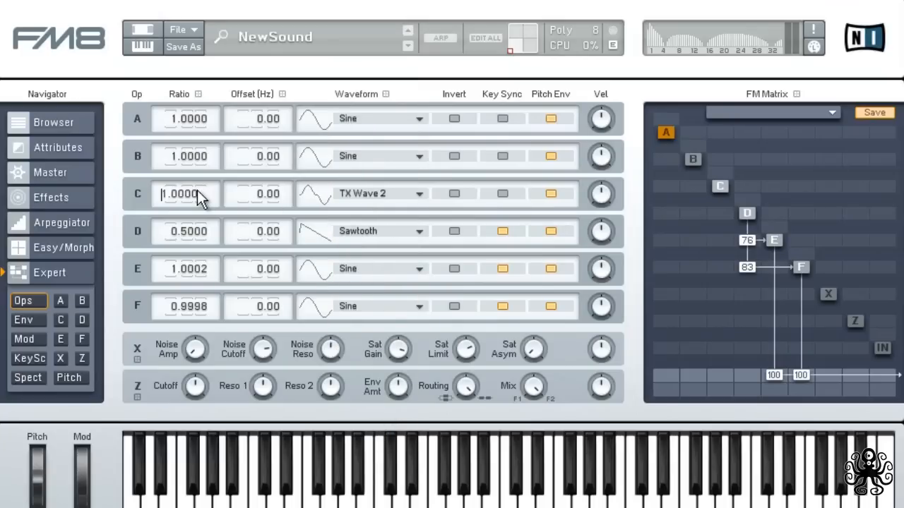
pyautogui.write('4.0000')
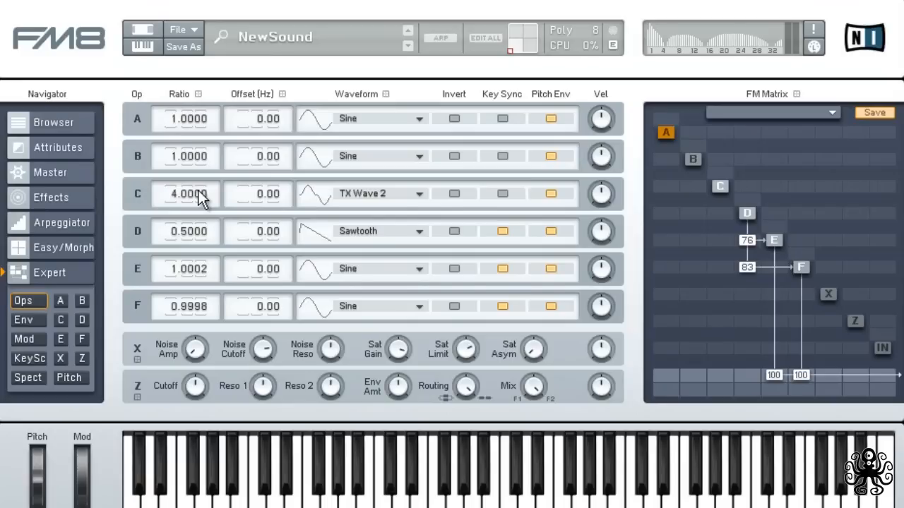
pyautogui.moveTo(455, 236)
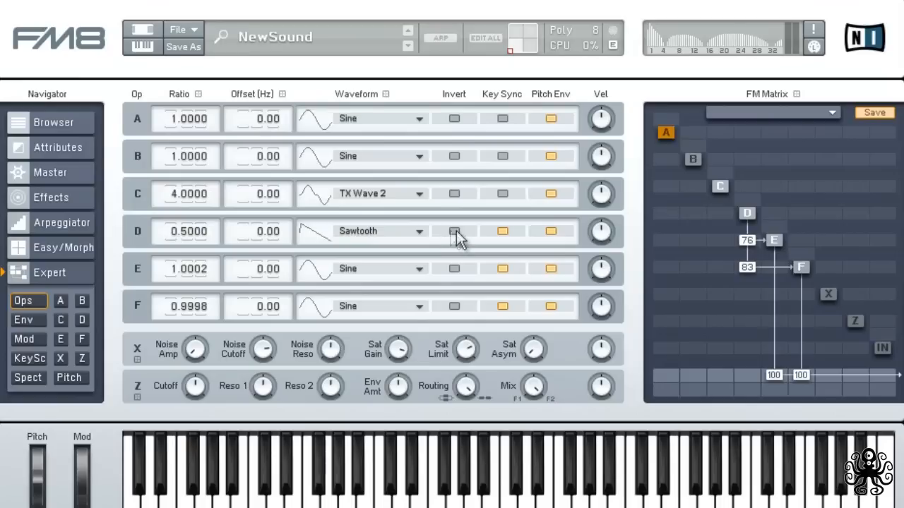
pyautogui.moveTo(502, 195)
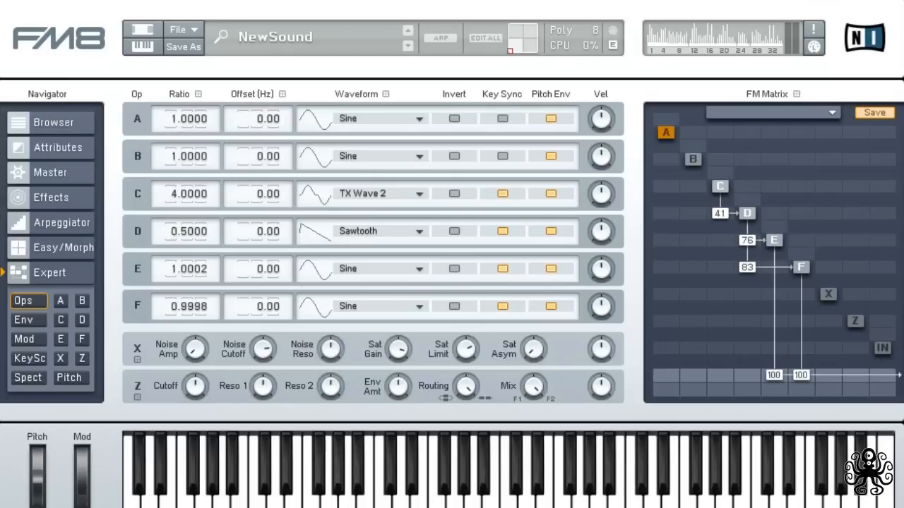
pyautogui.moveTo(574, 246)
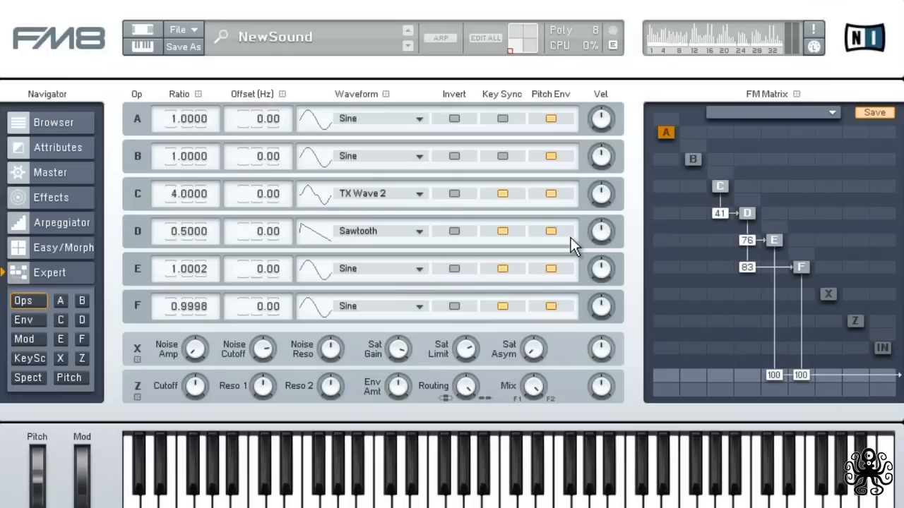
pyautogui.moveTo(39, 353)
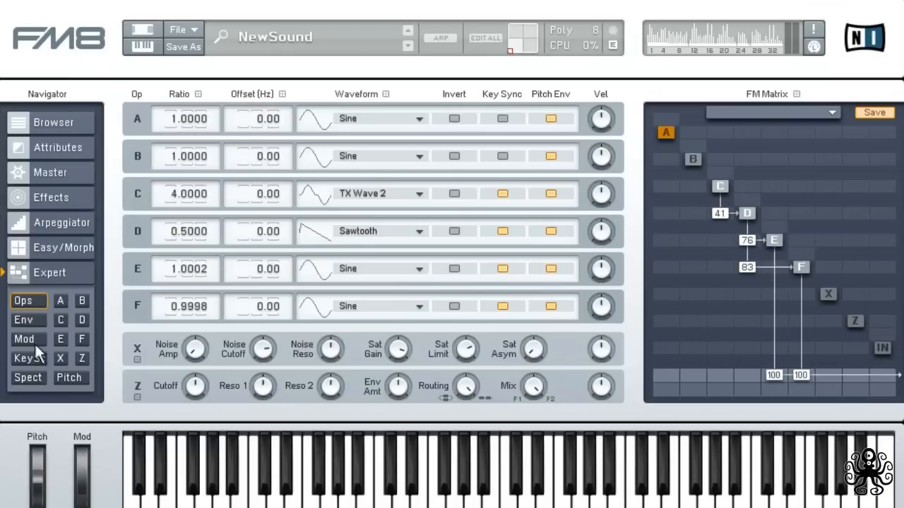
# In the Mod matrix, remove LFO 1's wheel pitch modulation and route it to operators C and D
pyautogui.click(23, 339)
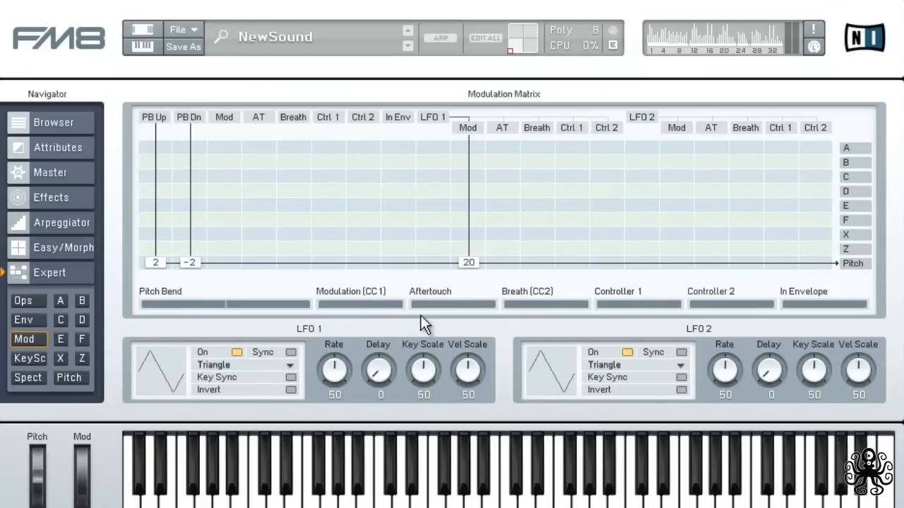
pyautogui.moveTo(473, 297)
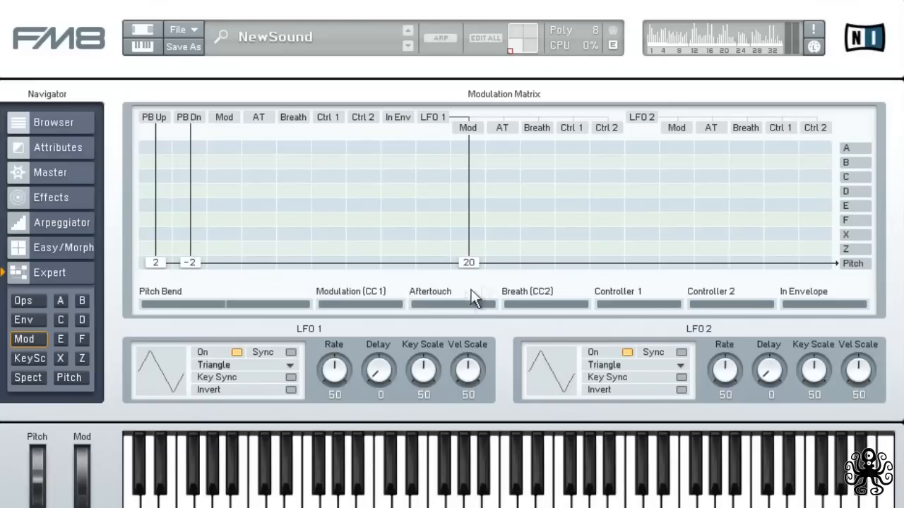
pyautogui.click(468, 262)
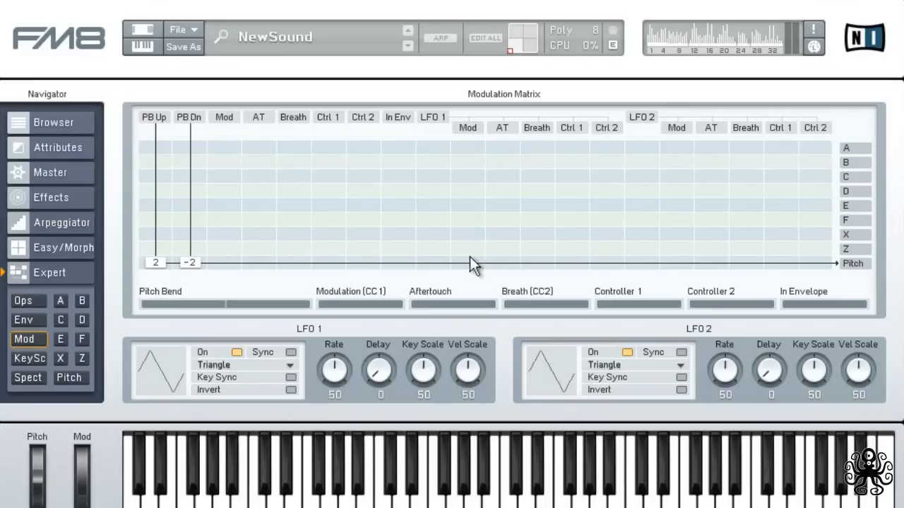
pyautogui.moveTo(479, 266)
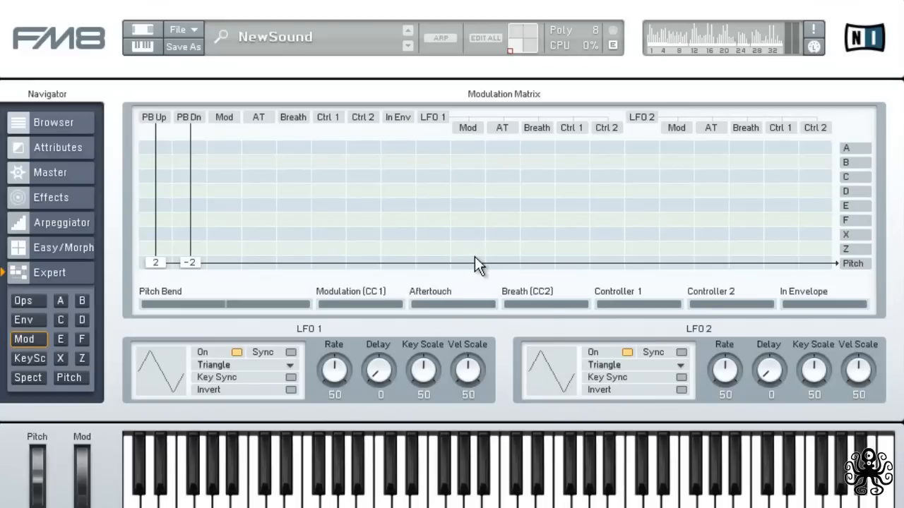
pyautogui.moveTo(486, 260)
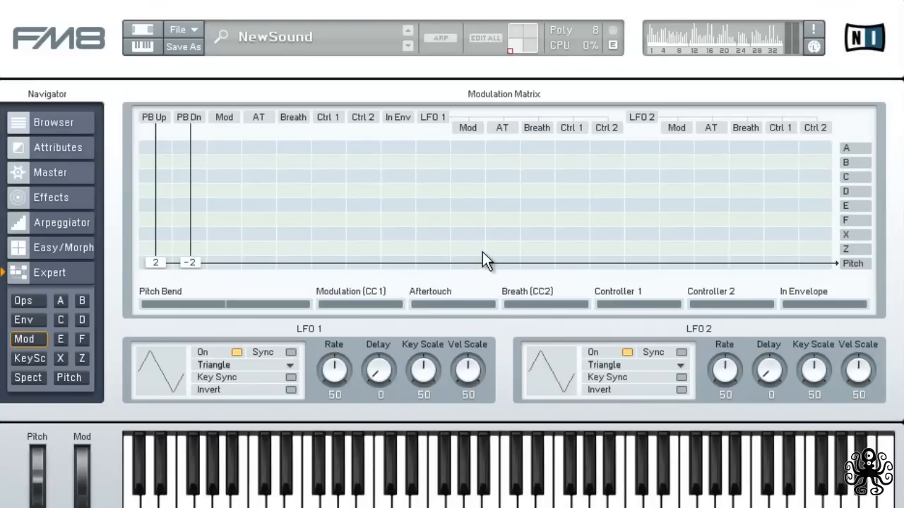
pyautogui.moveTo(480, 189)
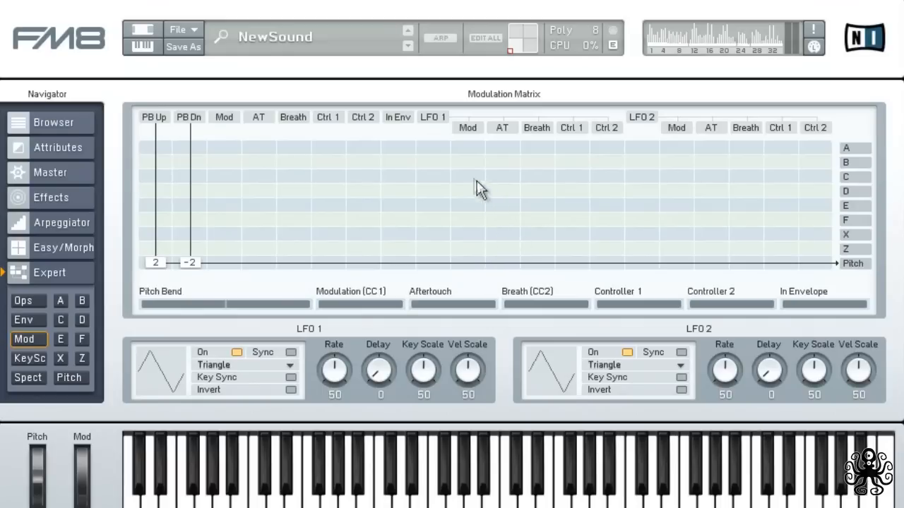
pyautogui.click(432, 175)
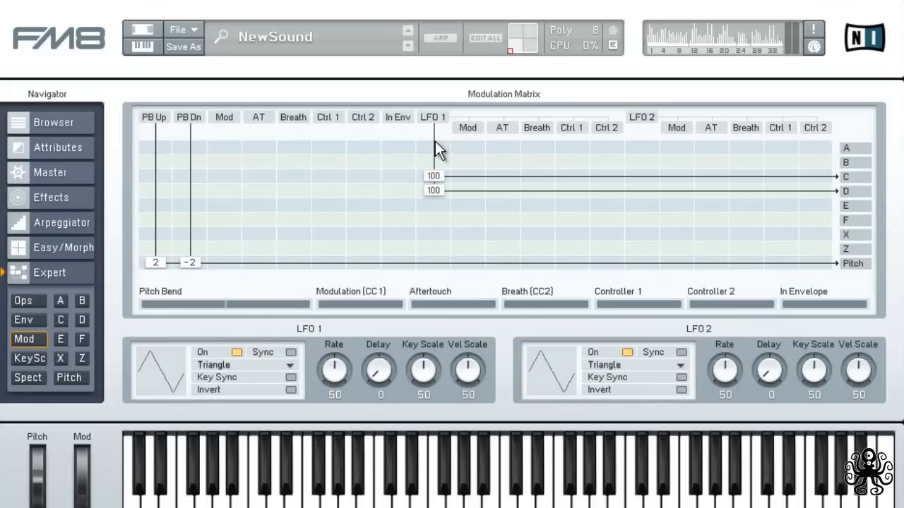
pyautogui.moveTo(540, 285)
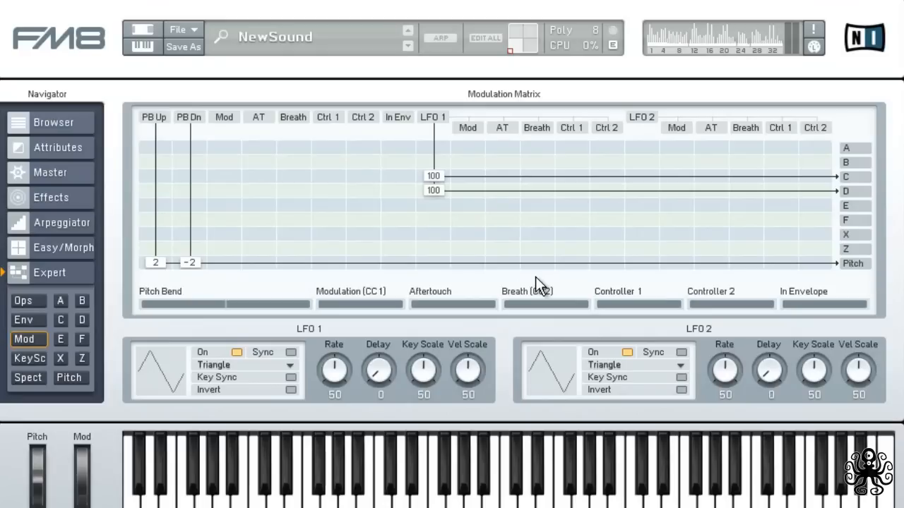
pyautogui.moveTo(534, 289)
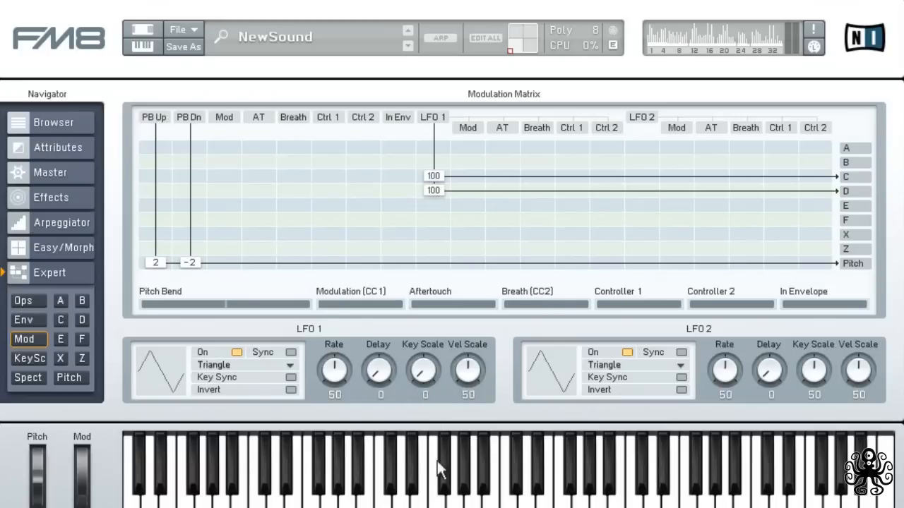
# Set LFO 1 velocity scaling to 0, enable key sync, and set rate to 54
pyautogui.moveTo(467, 369); pyautogui.dragTo(468, 384)
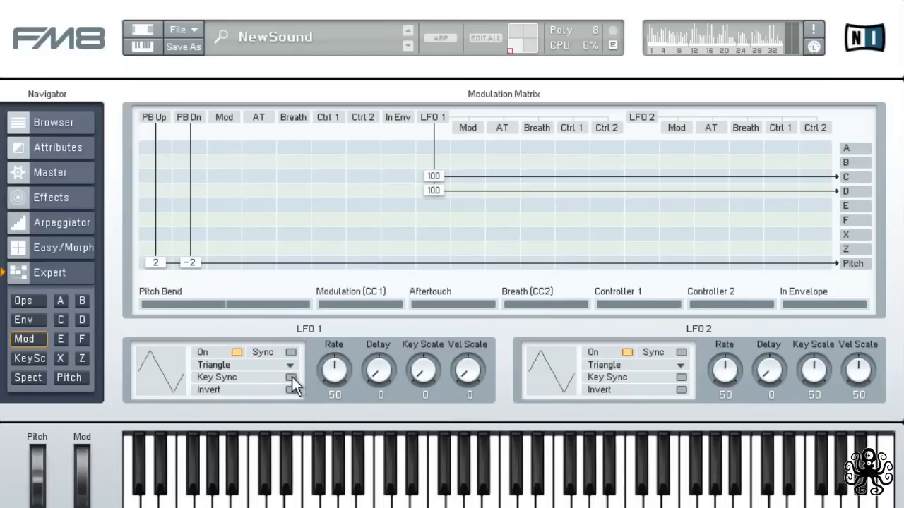
pyautogui.click(291, 377)
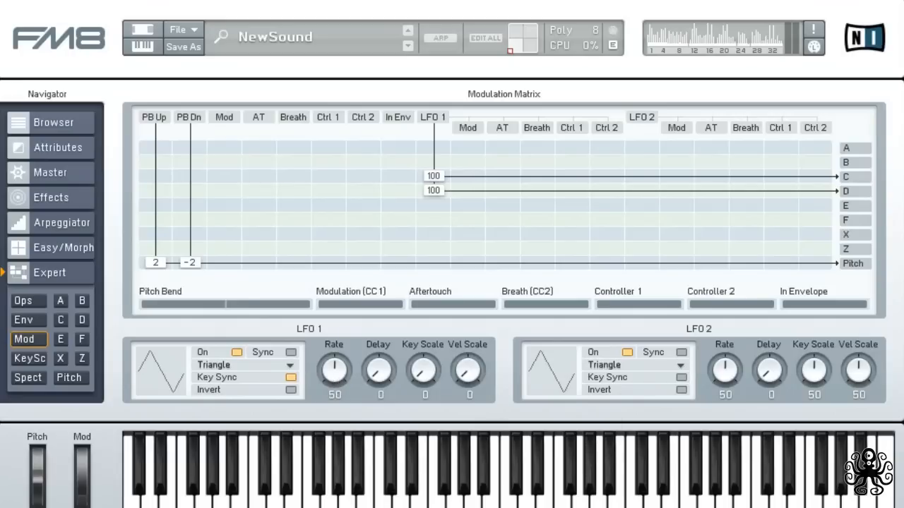
pyautogui.moveTo(723, 400)
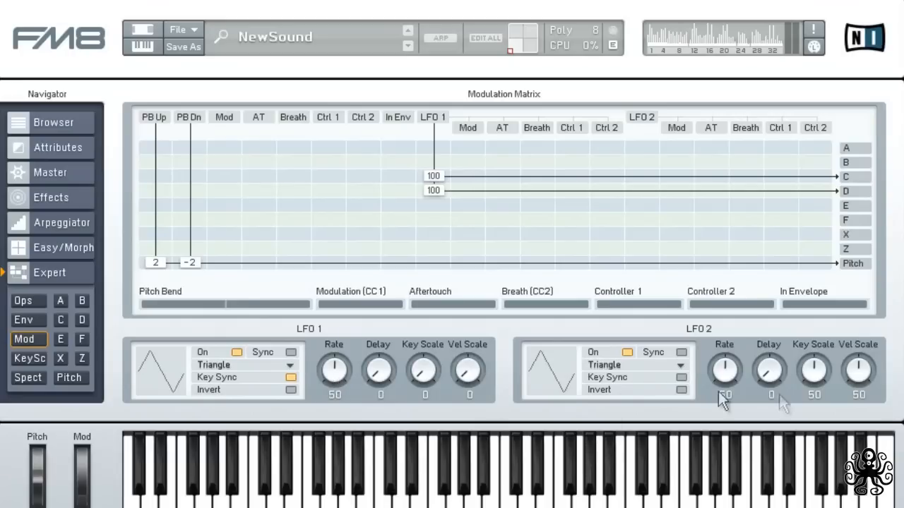
pyautogui.moveTo(334, 369); pyautogui.dragTo(334, 377)
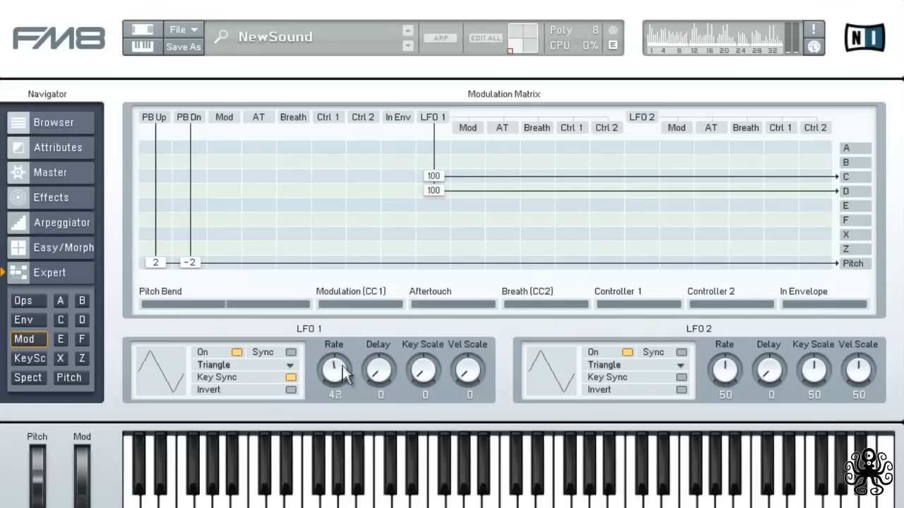
pyautogui.moveTo(334, 370); pyautogui.dragTo(334, 360)
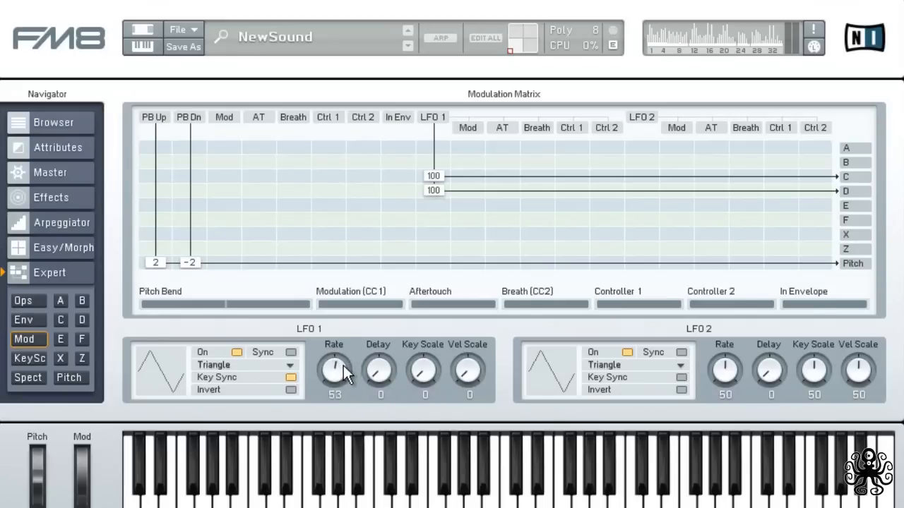
pyautogui.moveTo(334, 370); pyautogui.dragTo(339, 363)
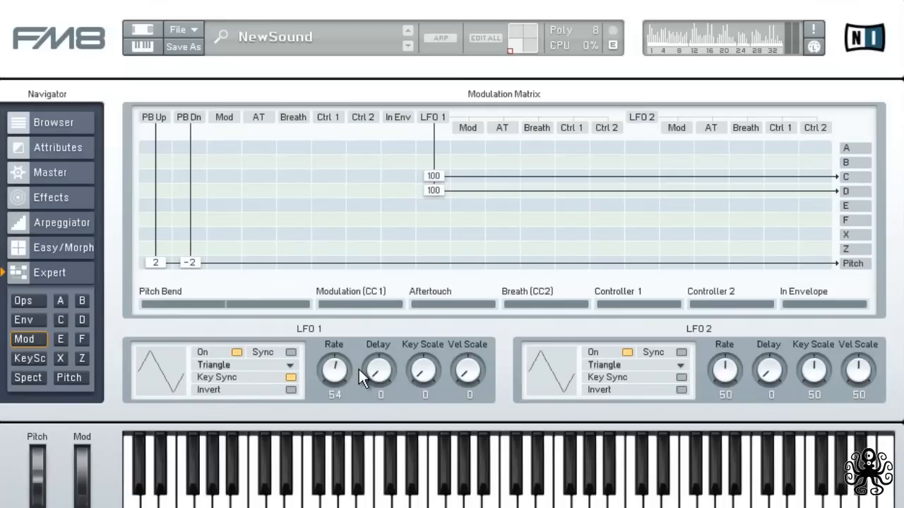
# Give LFO 1 a delay of 6 and a sine waveform
pyautogui.moveTo(380, 371); pyautogui.dragTo(385, 360)
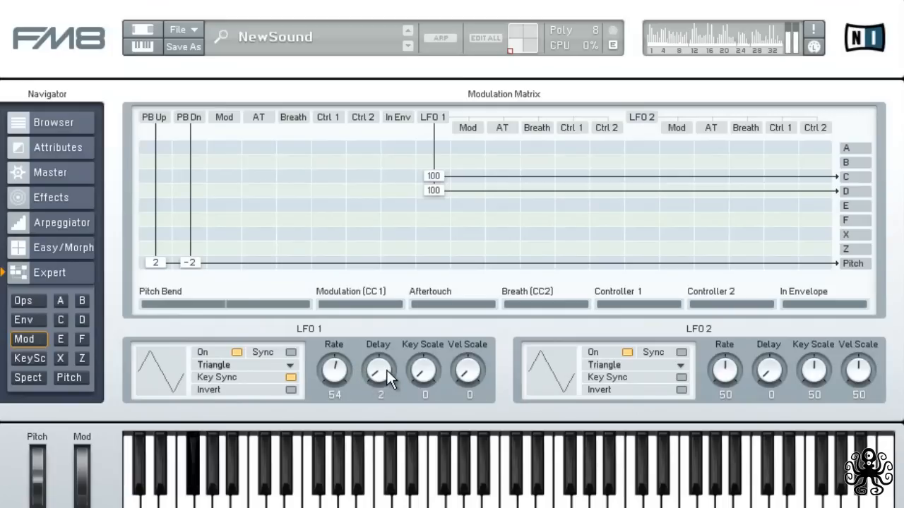
pyautogui.moveTo(381, 370); pyautogui.dragTo(380, 353)
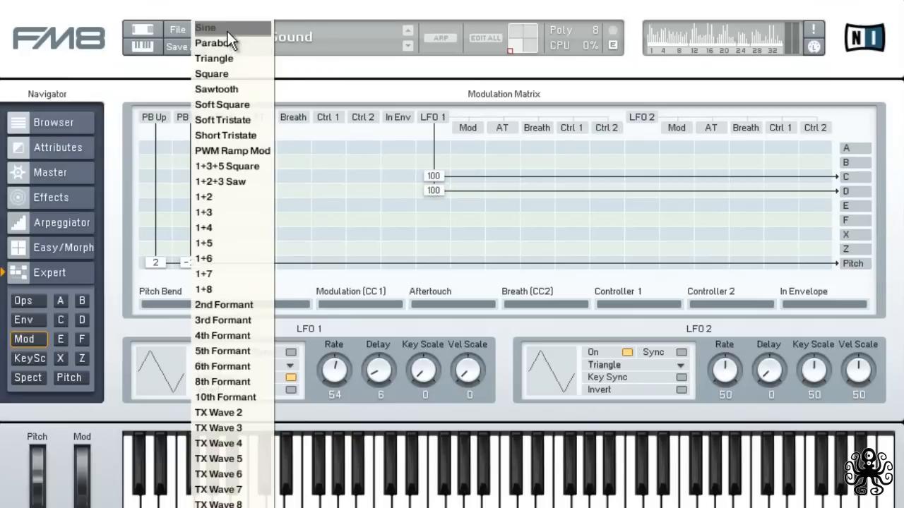
pyautogui.click(205, 27)
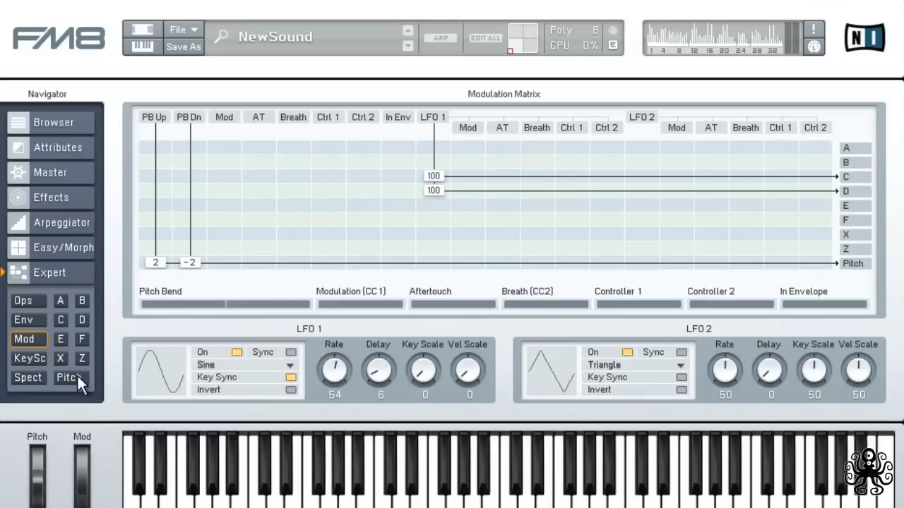
# On the Pitch page, raise the pitch envelope amount to 63
pyautogui.click(69, 377)
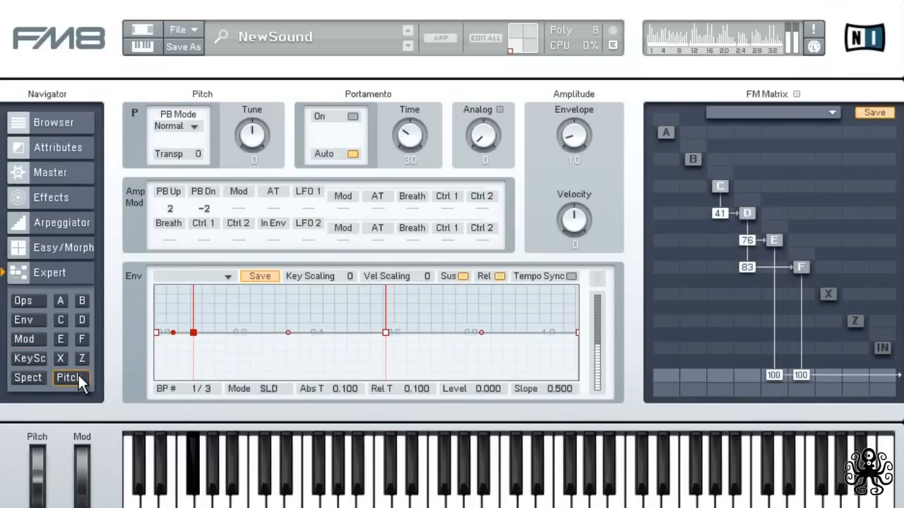
pyautogui.moveTo(110, 385)
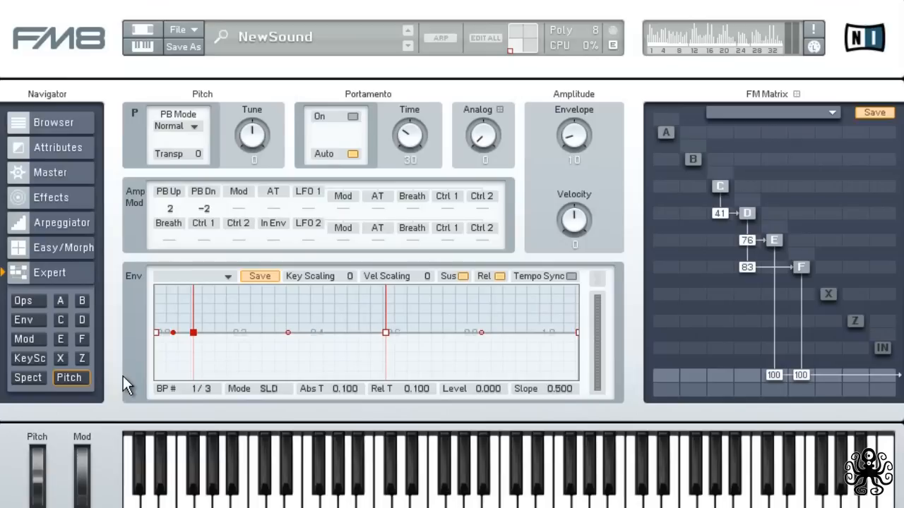
pyautogui.moveTo(439, 270)
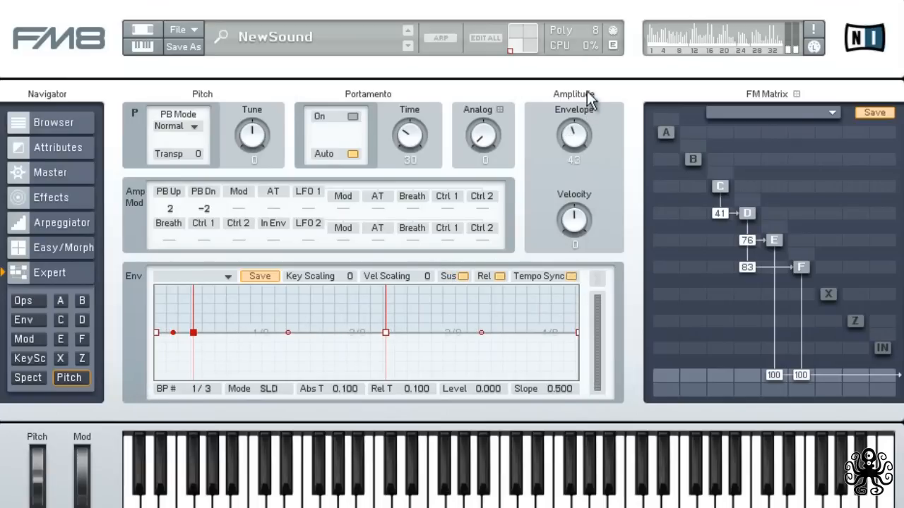
pyautogui.moveTo(574, 134); pyautogui.dragTo(573, 120)
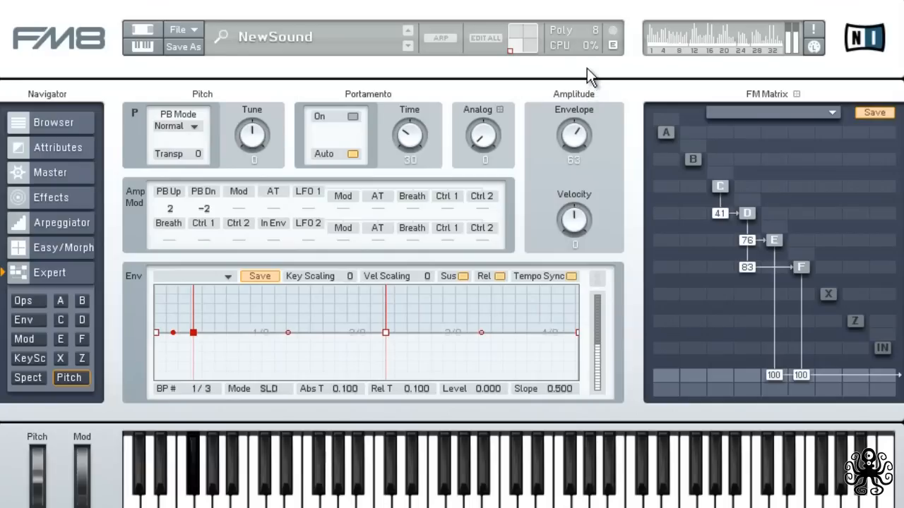
pyautogui.moveTo(574, 133); pyautogui.dragTo(573, 127)
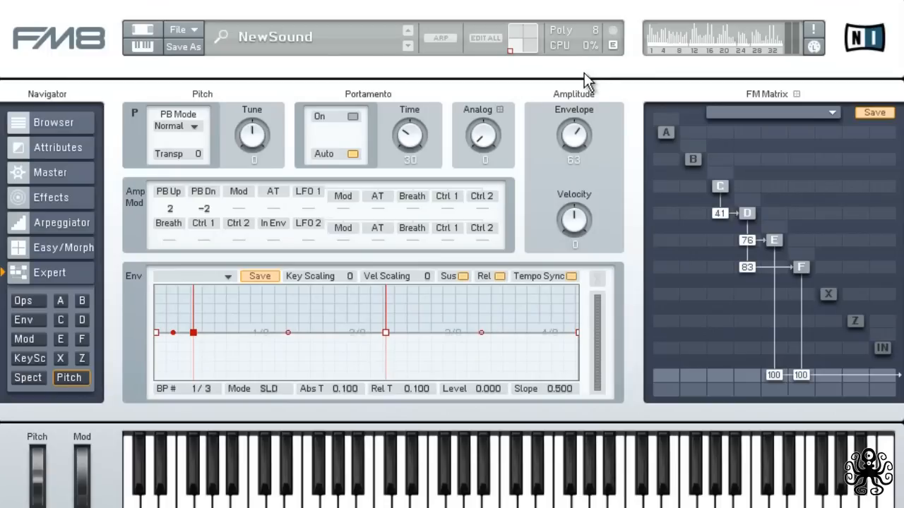
pyautogui.moveTo(581, 122)
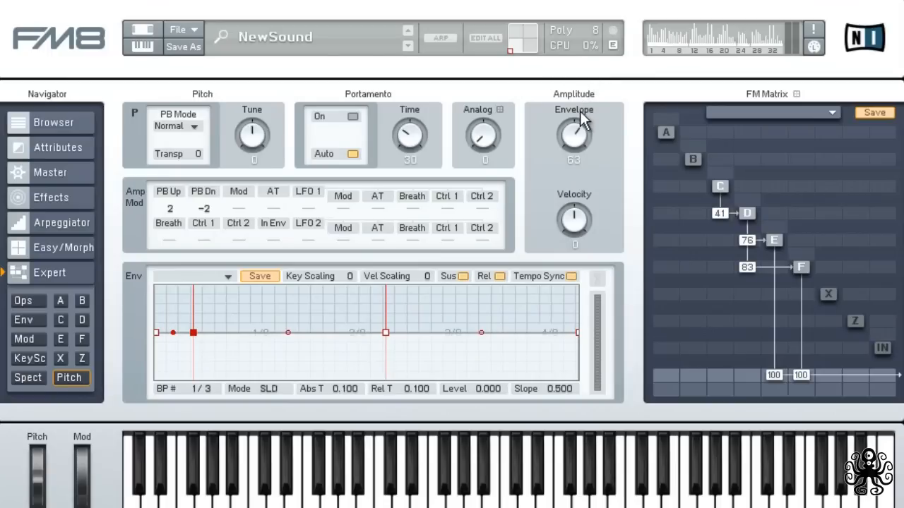
pyautogui.moveTo(583, 123)
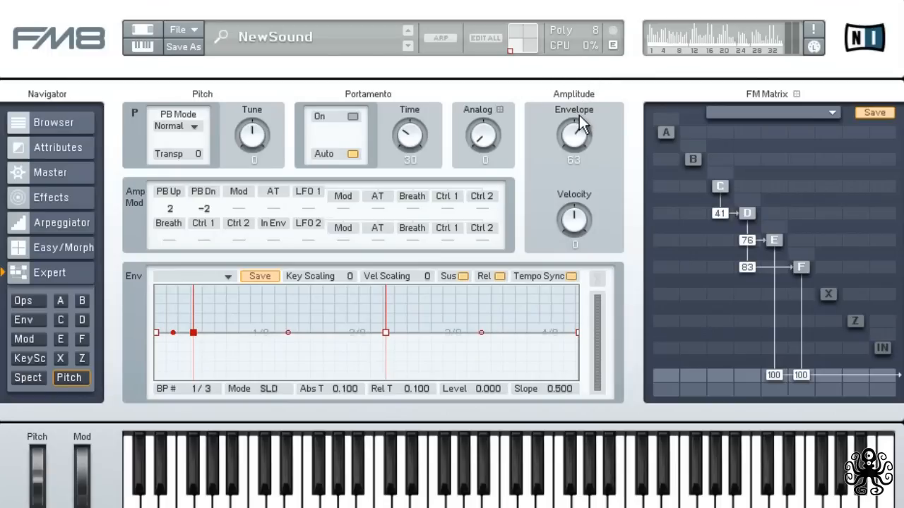
pyautogui.moveTo(579, 127)
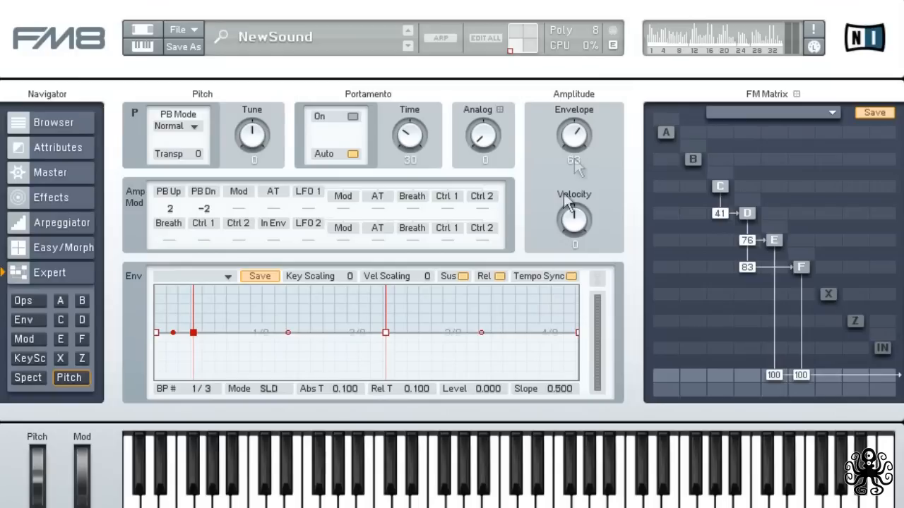
# Move pitch envelope breakpoint 2 to 1.5 s at level -1.000 and bend its curve
pyautogui.moveTo(386, 333); pyautogui.dragTo(431, 337)
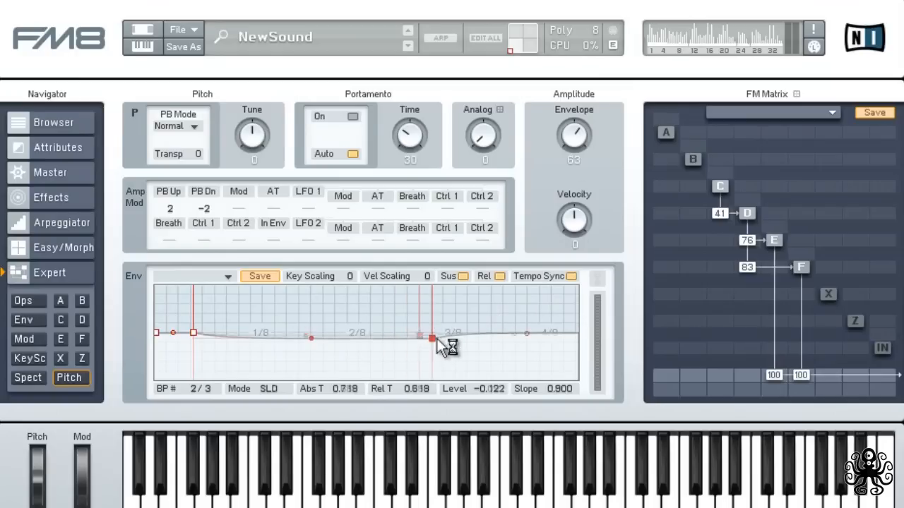
pyautogui.moveTo(431, 336); pyautogui.dragTo(526, 342)
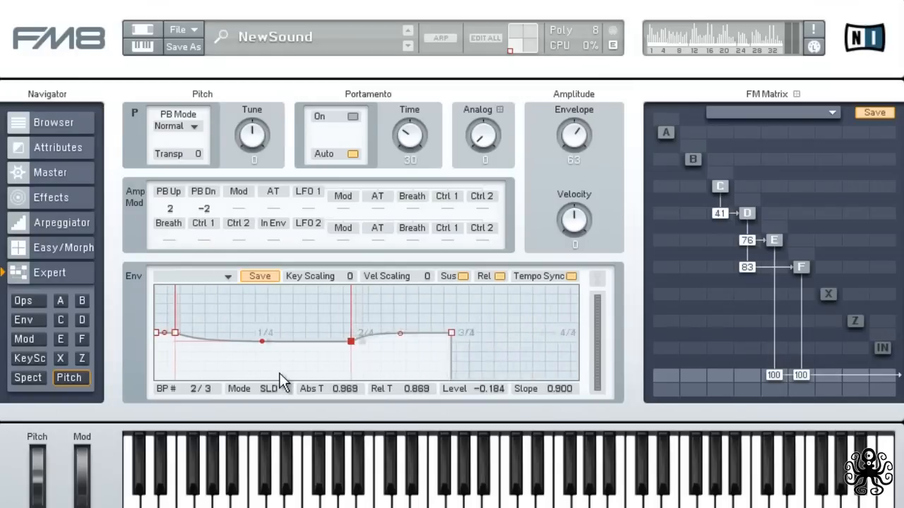
pyautogui.moveTo(349, 343); pyautogui.dragTo(443, 367)
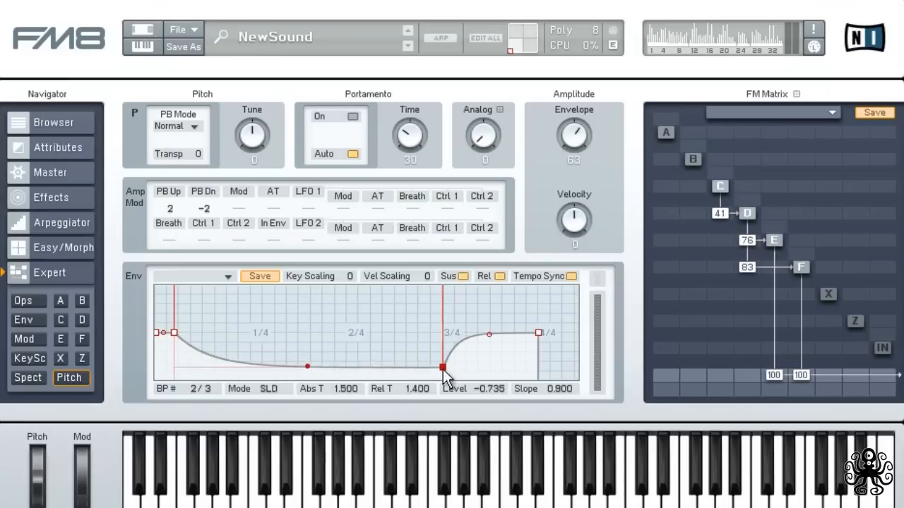
pyautogui.moveTo(442, 368); pyautogui.dragTo(438, 381)
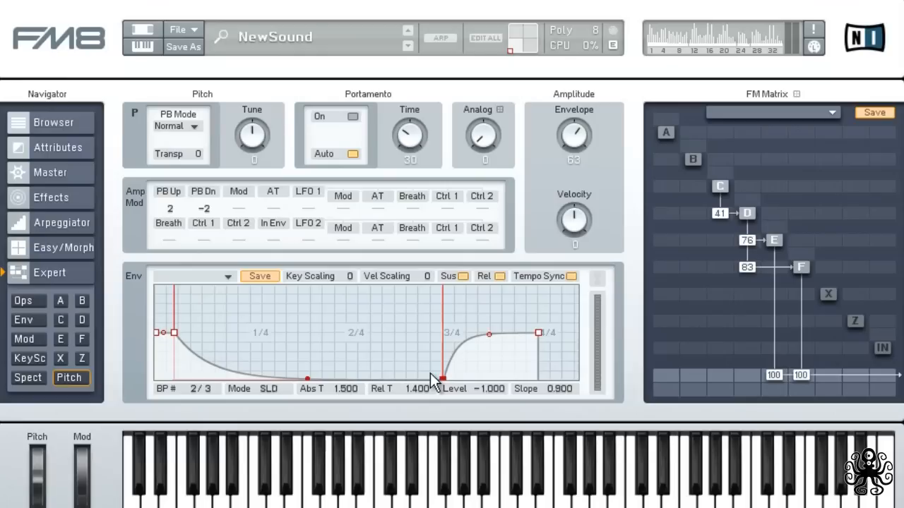
pyautogui.moveTo(565, 412)
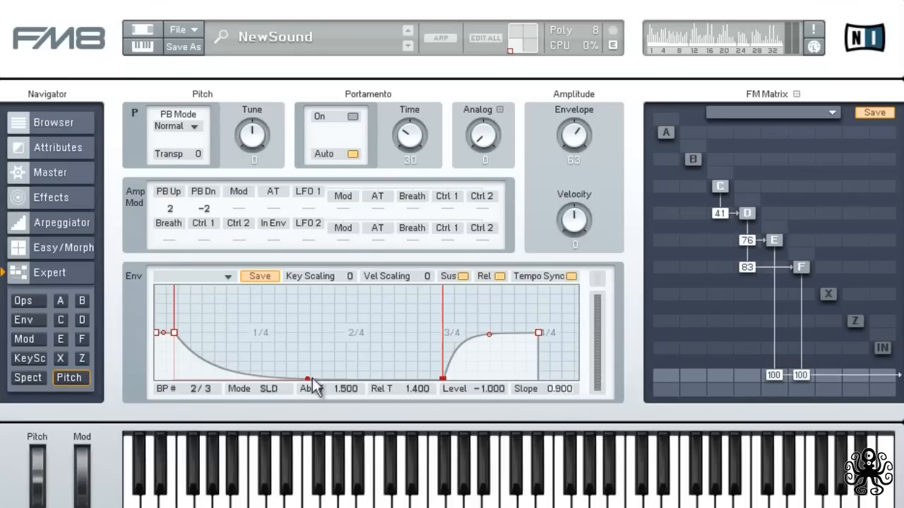
pyautogui.moveTo(307, 380); pyautogui.dragTo(307, 339)
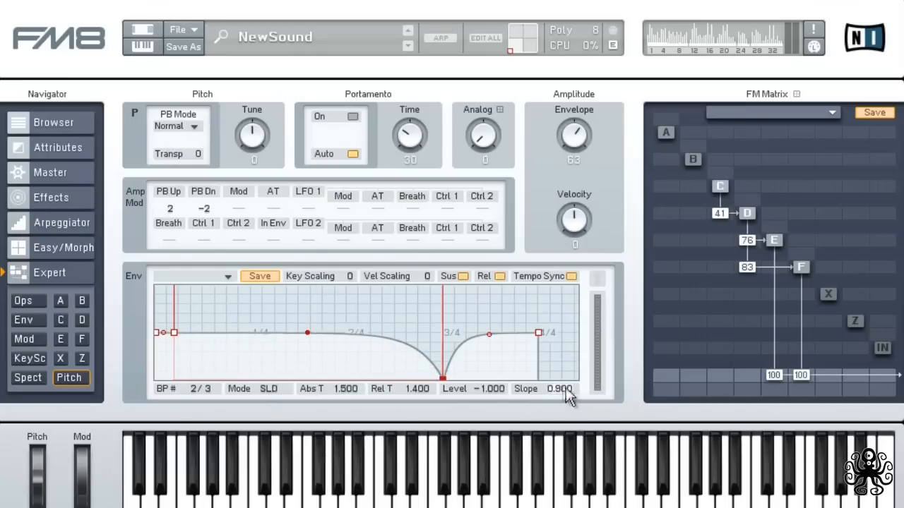
pyautogui.moveTo(537, 409)
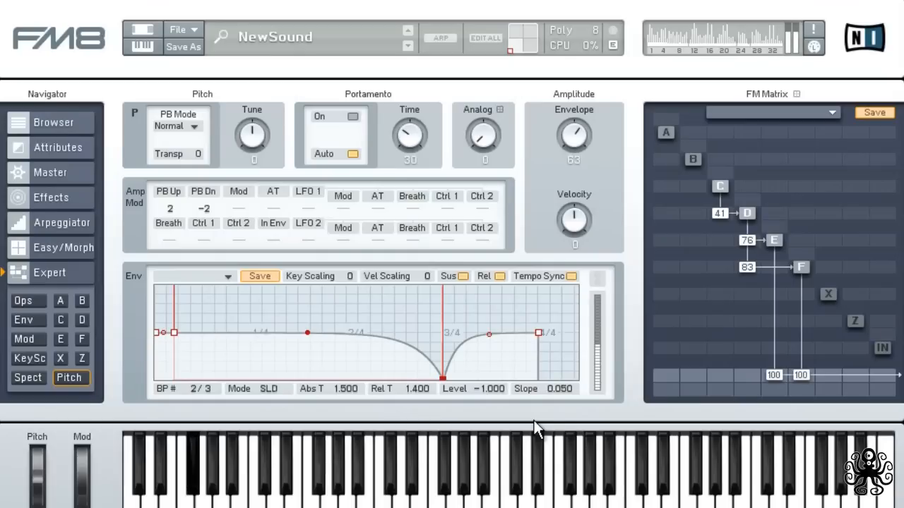
pyautogui.moveTo(540, 441)
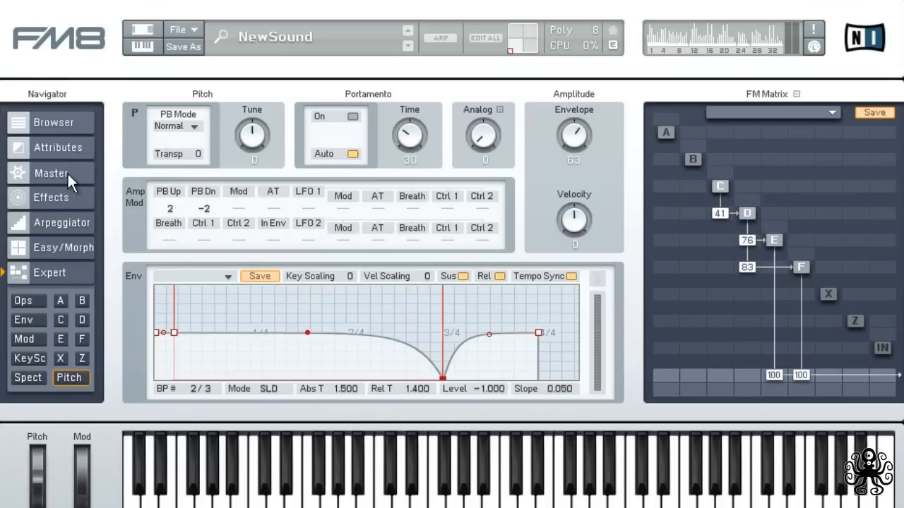
# On the Master page, drag Output Volume from 80 down to 45
pyautogui.click(51, 173)
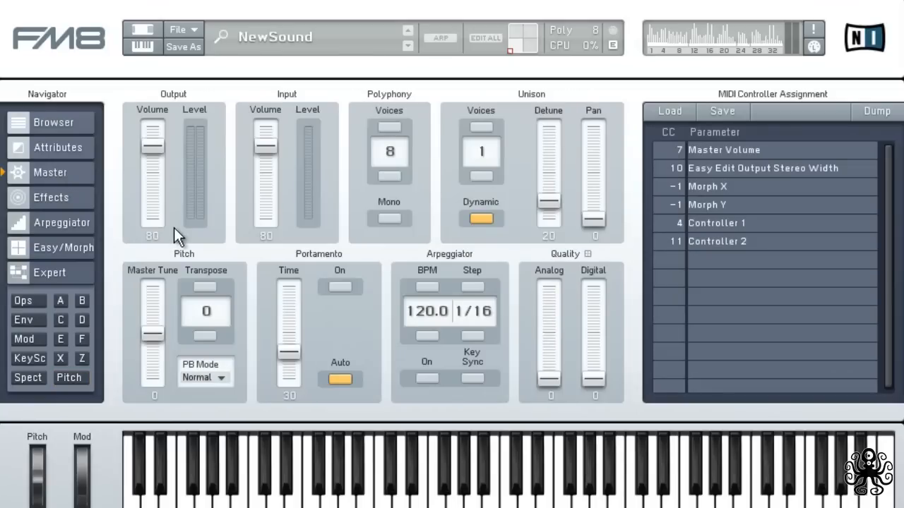
pyautogui.moveTo(274, 274)
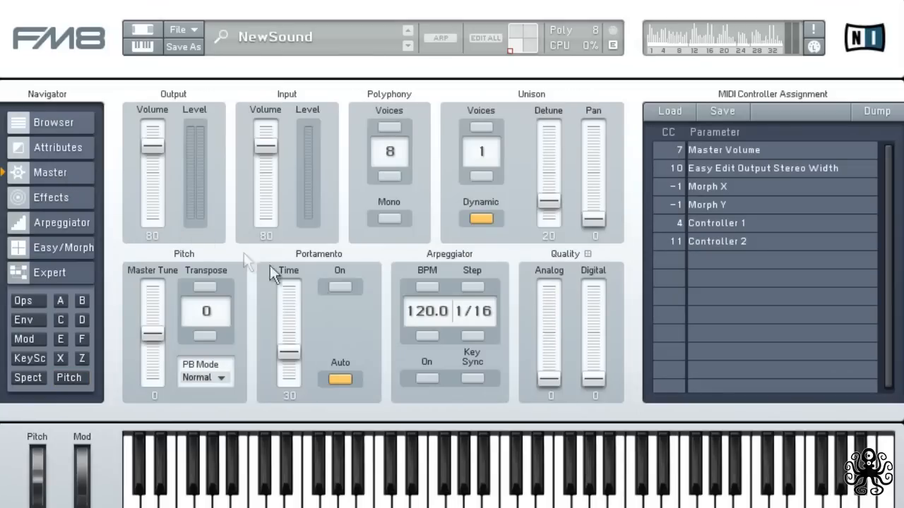
pyautogui.moveTo(157, 152)
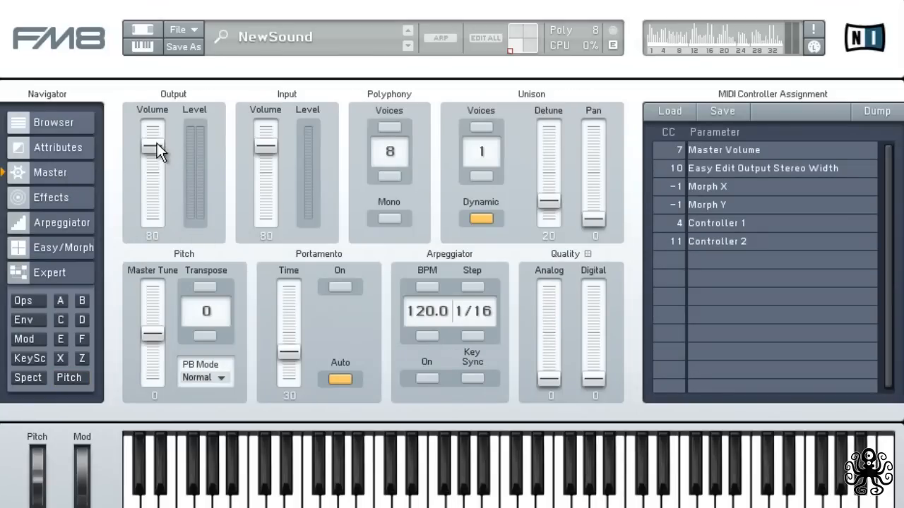
pyautogui.moveTo(153, 141); pyautogui.dragTo(153, 162)
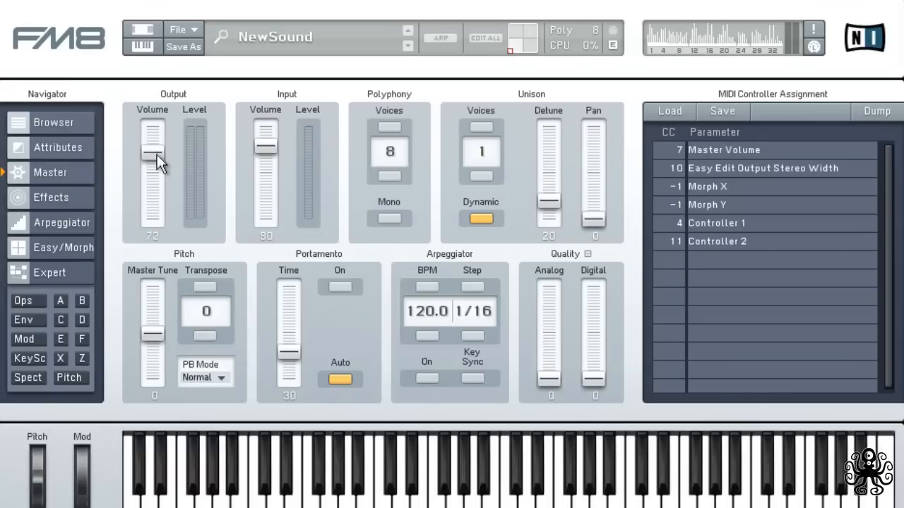
pyautogui.moveTo(153, 159); pyautogui.dragTo(152, 187)
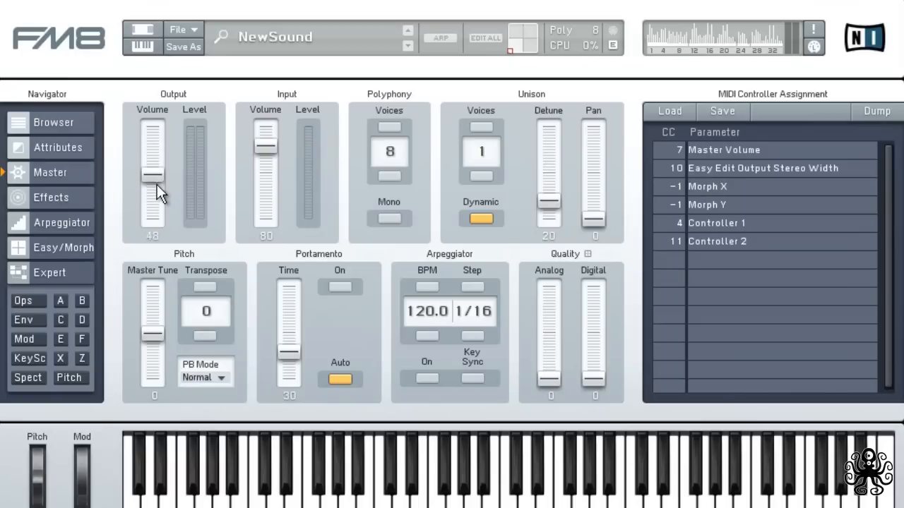
pyautogui.moveTo(153, 177); pyautogui.dragTo(153, 190)
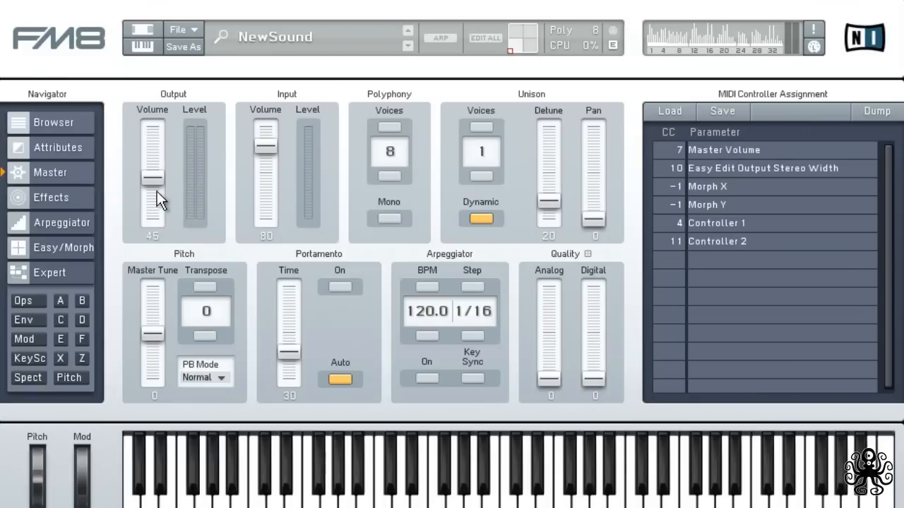
pyautogui.moveTo(460, 242)
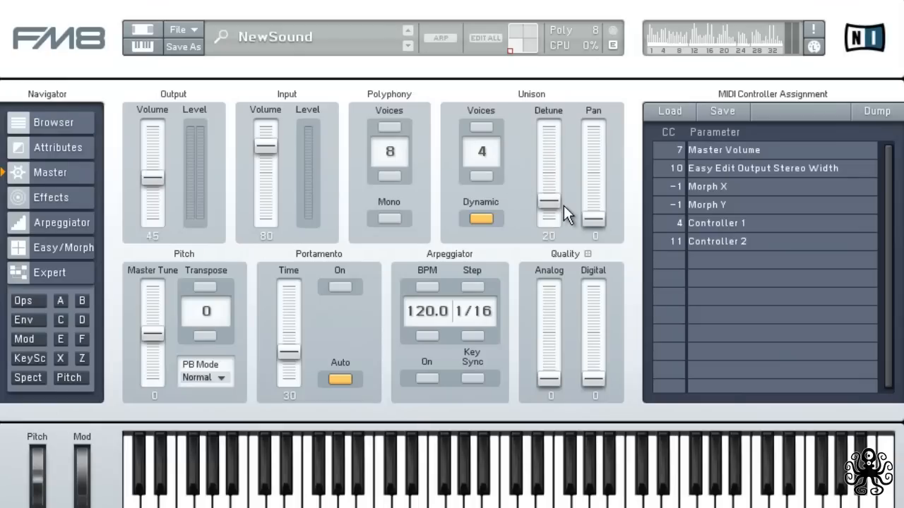
# Set the 4-voice unison detune to 26 and pan spread to 29
pyautogui.moveTo(549, 208); pyautogui.dragTo(548, 196)
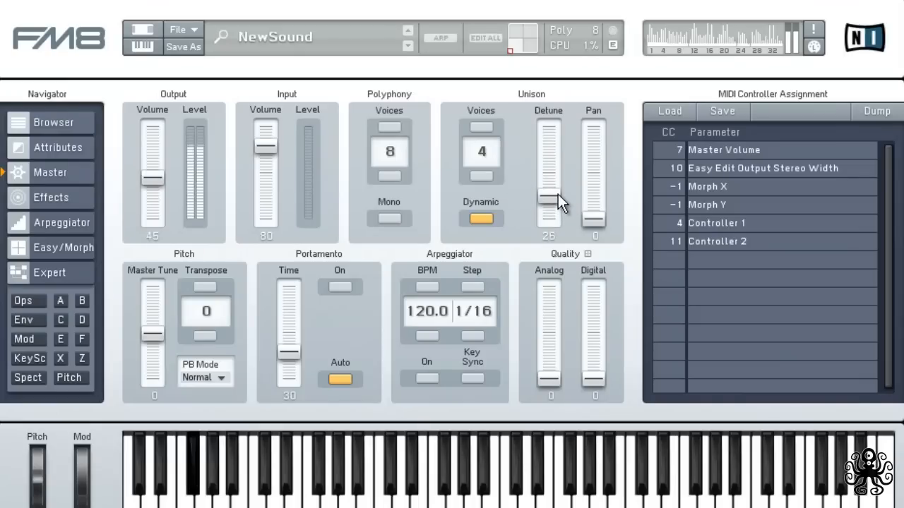
pyautogui.moveTo(607, 226)
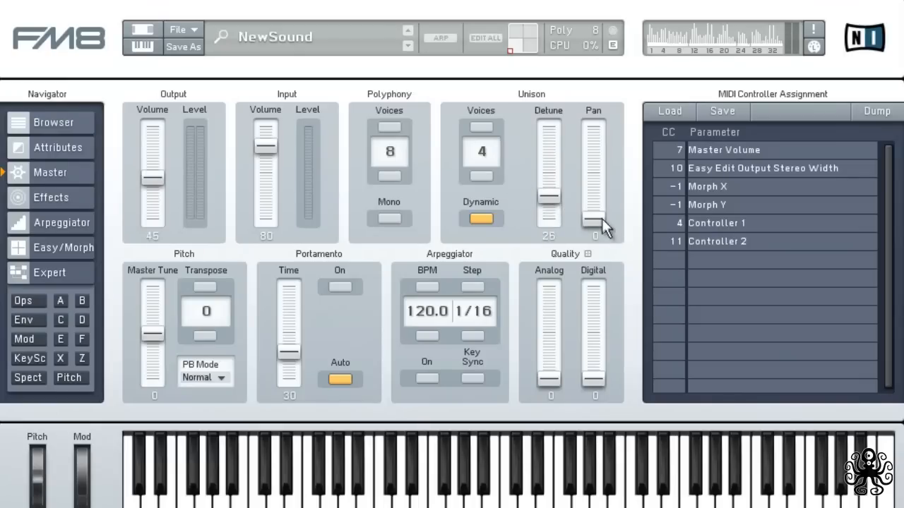
pyautogui.moveTo(593, 222); pyautogui.dragTo(594, 190)
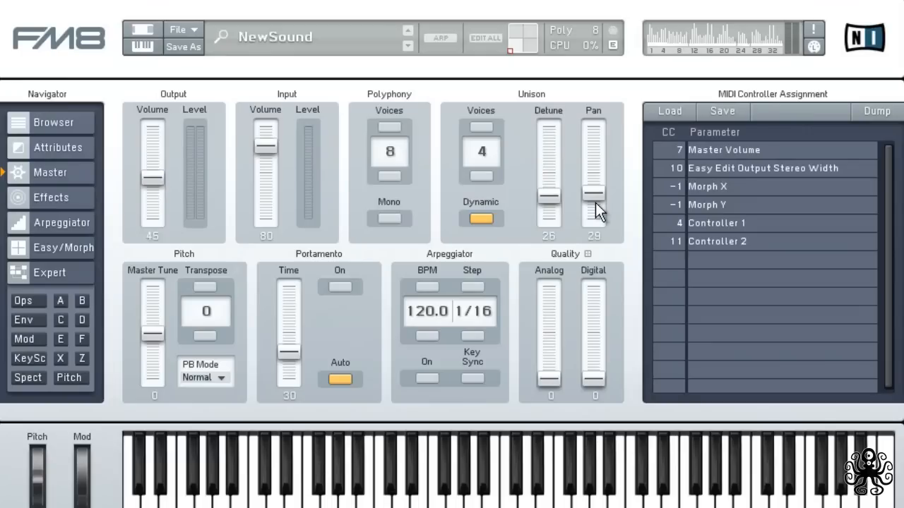
pyautogui.moveTo(534, 229)
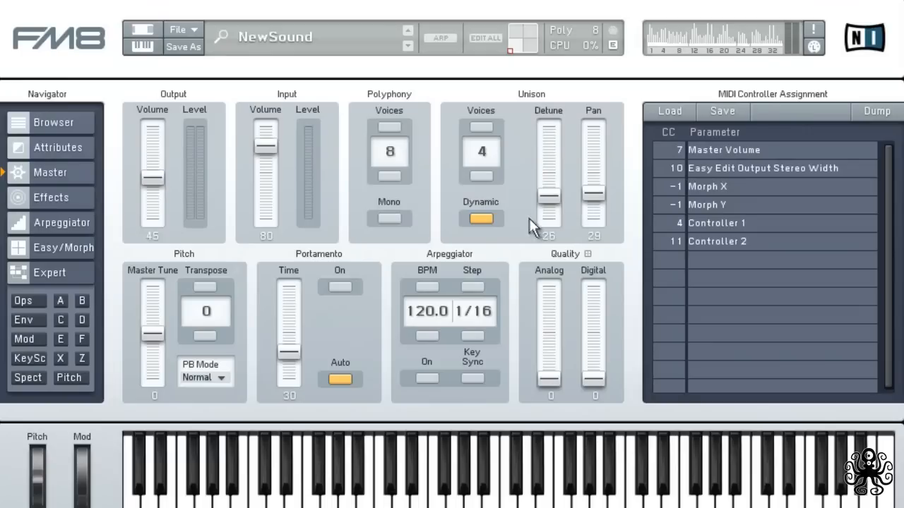
pyautogui.click(50, 197)
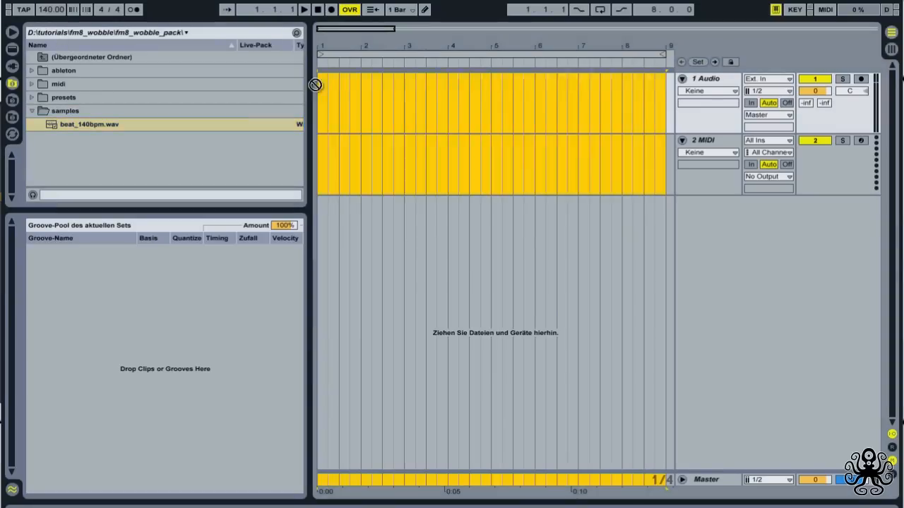
# Place beat_140bpm.wav on the drums track, rename the WOBBLE track, and decline tempo import
pyautogui.moveTo(88, 124); pyautogui.dragTo(491, 99)
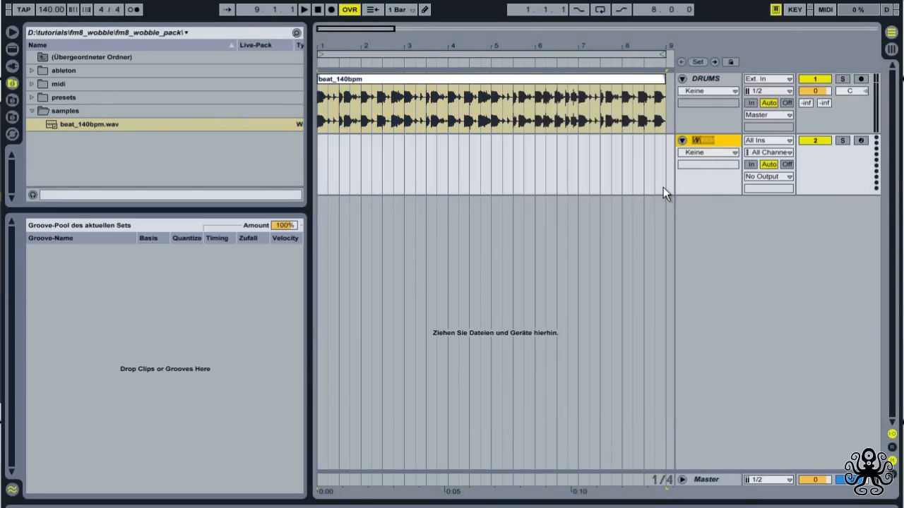
pyautogui.click(31, 83)
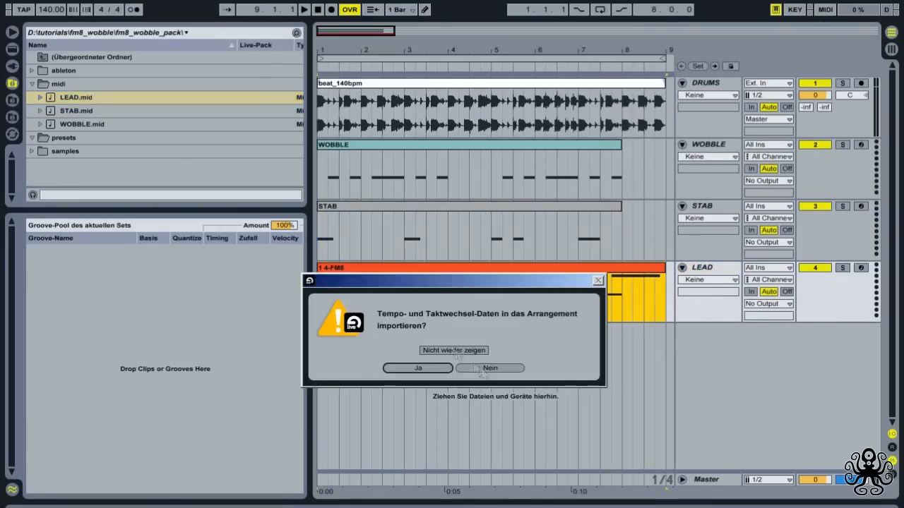
pyautogui.click(490, 368)
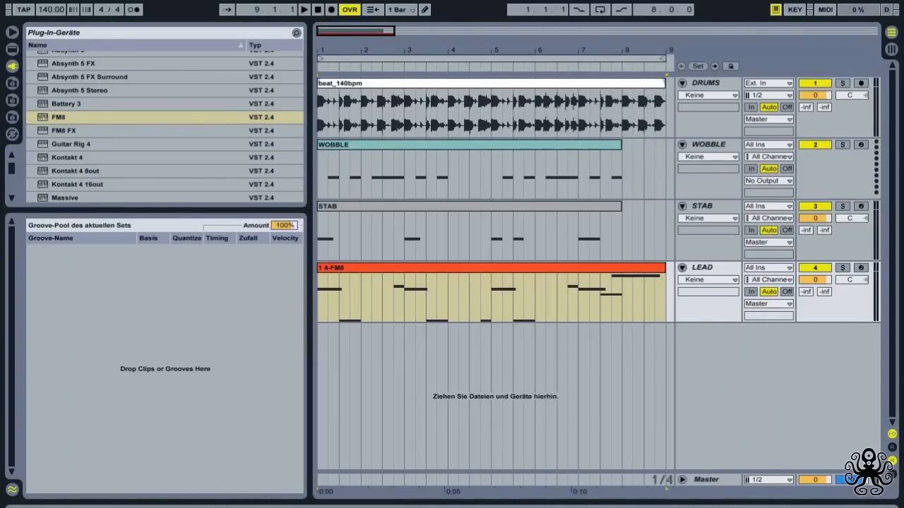
# Open the my_sound.nfm8 preset in FM8 and set Output Volume to 45
pyautogui.click(224, 191)
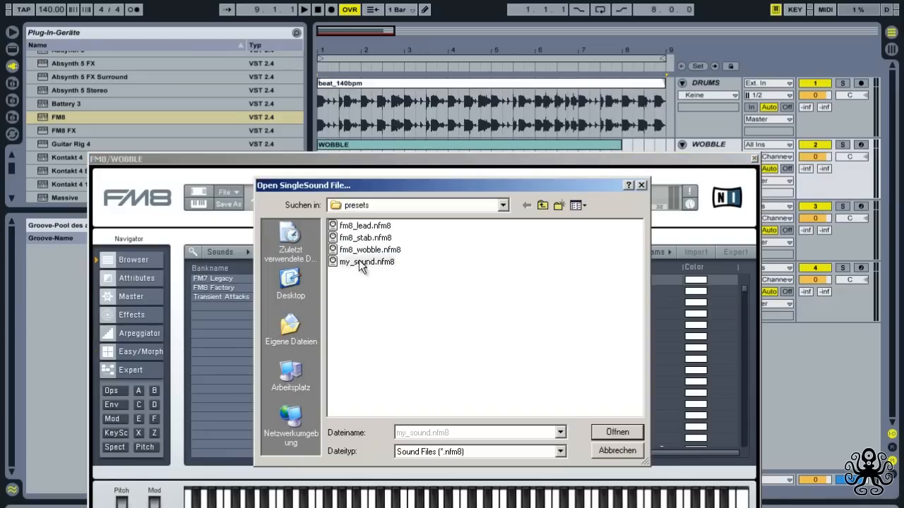
pyautogui.click(616, 432)
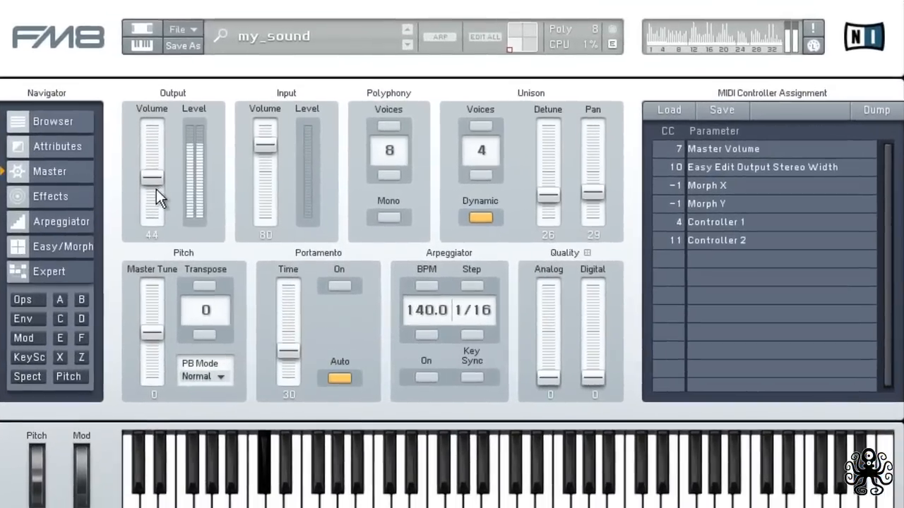
pyautogui.moveTo(152, 180); pyautogui.dragTo(152, 177)
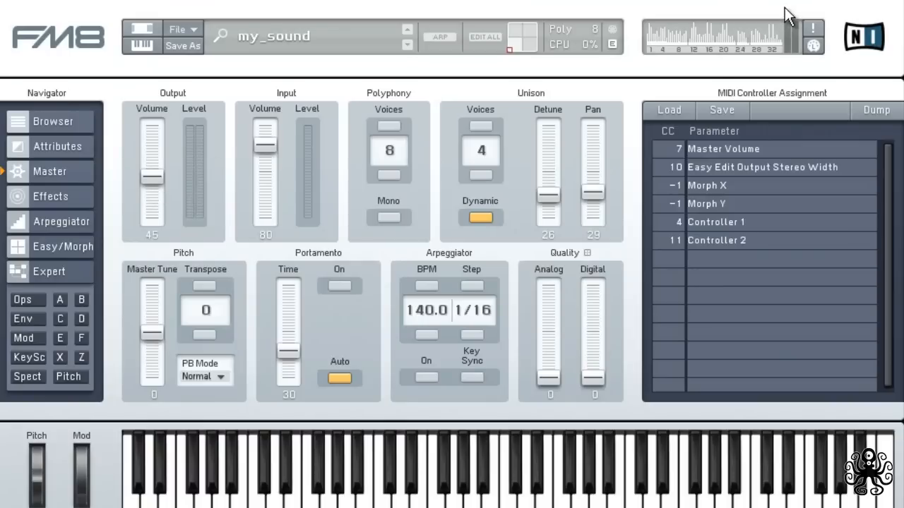
pyautogui.moveTo(773, 12)
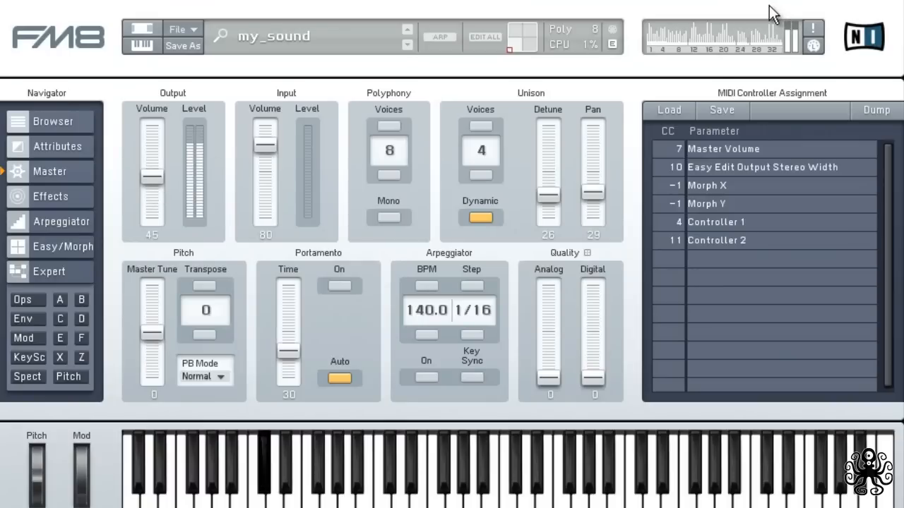
pyautogui.moveTo(99, 195)
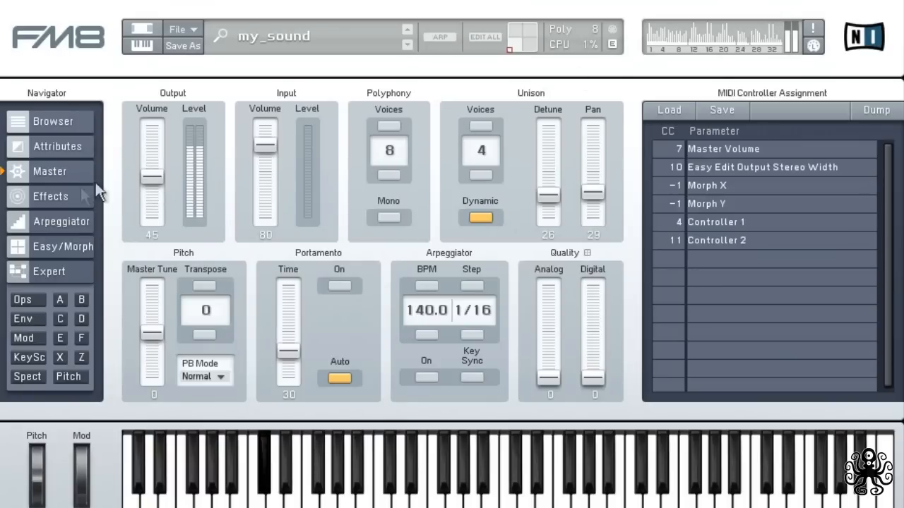
# Enable the Shelving EQ on FM8's Effects page and raise its high shelf
pyautogui.click(50, 196)
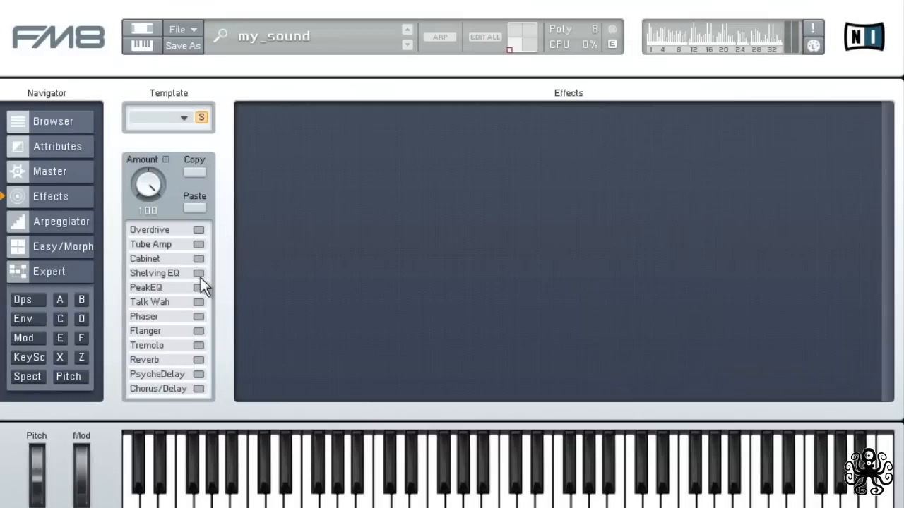
pyautogui.click(199, 273)
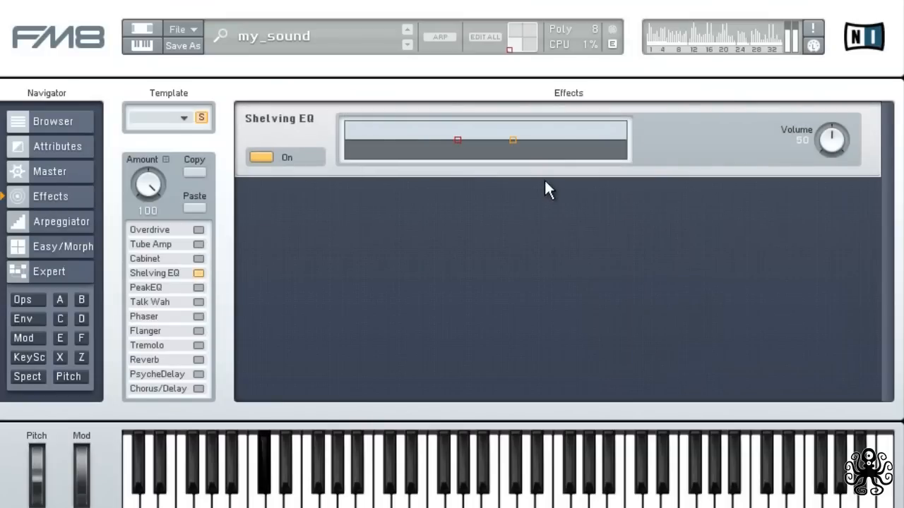
pyautogui.moveTo(512, 140); pyautogui.dragTo(522, 138)
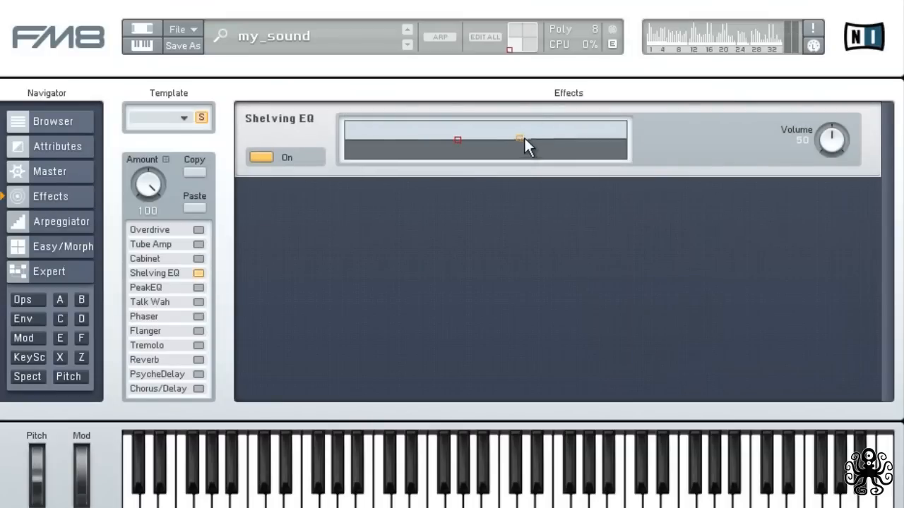
pyautogui.moveTo(519, 138); pyautogui.dragTo(534, 132)
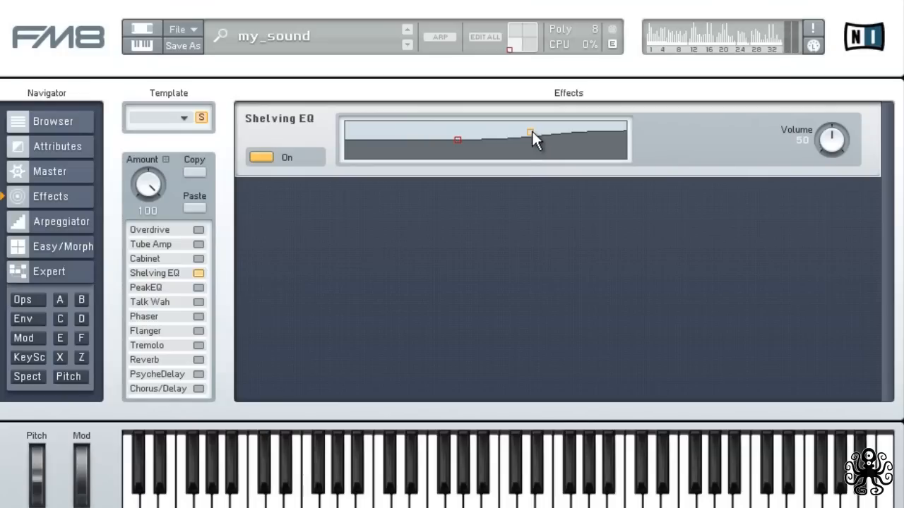
pyautogui.moveTo(204, 293)
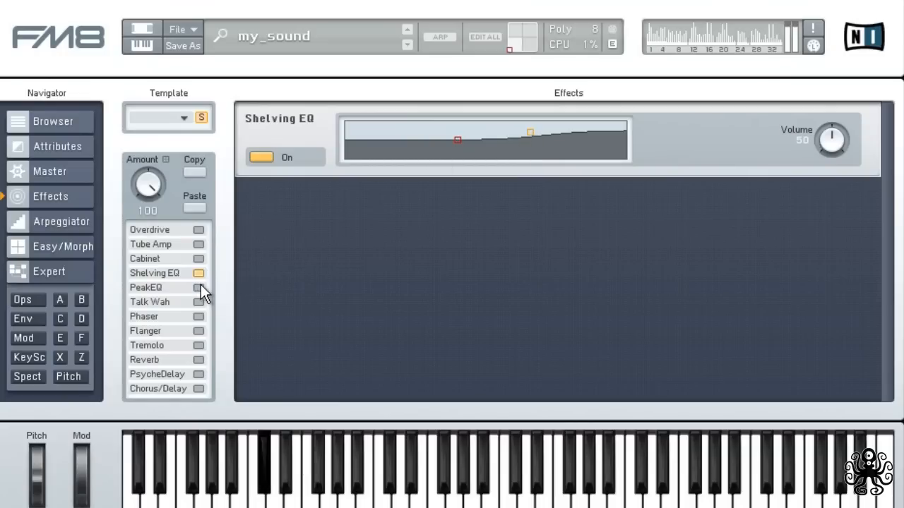
# Enable Peak EQ with a deep mid-frequency notch, then return to Master and close FM8
pyautogui.click(198, 287)
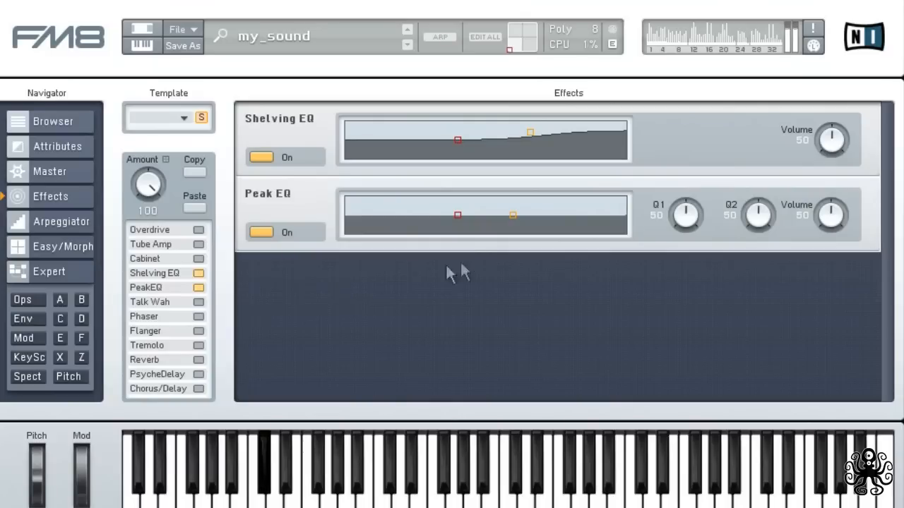
pyautogui.moveTo(513, 215); pyautogui.dragTo(484, 229)
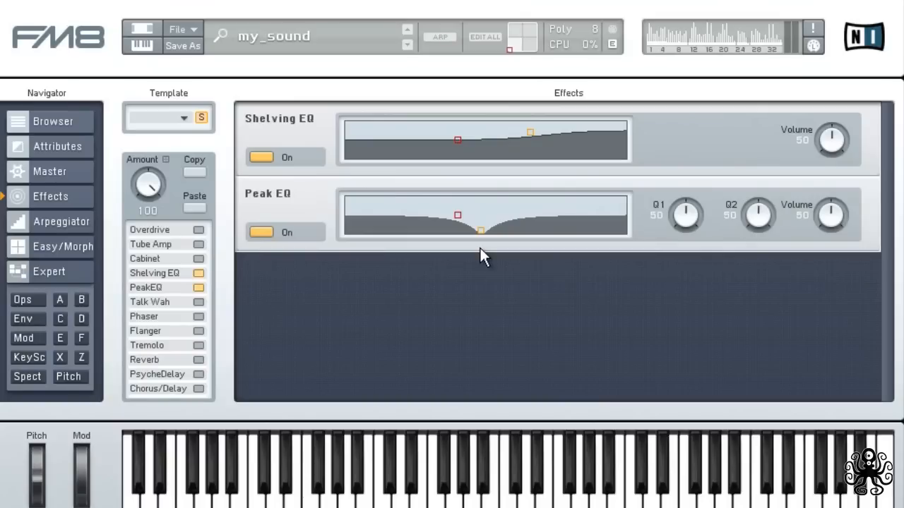
pyautogui.moveTo(488, 238)
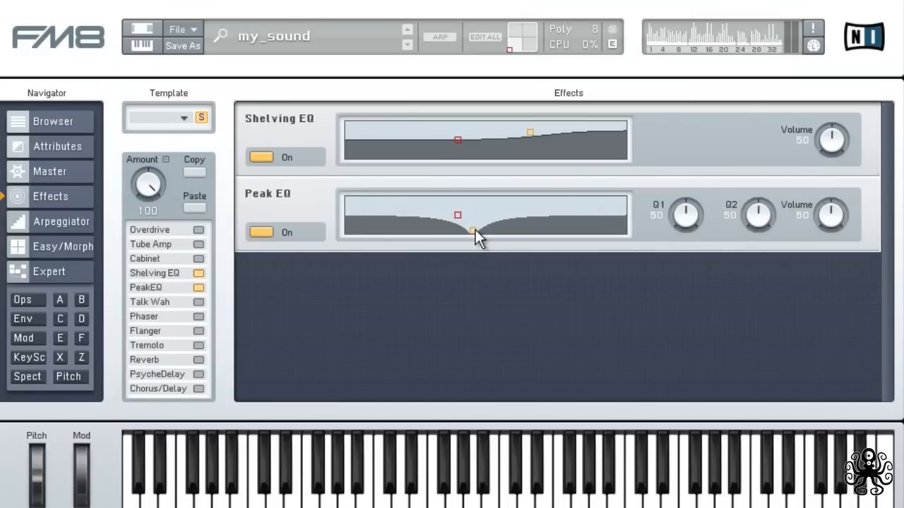
pyautogui.moveTo(852, 164)
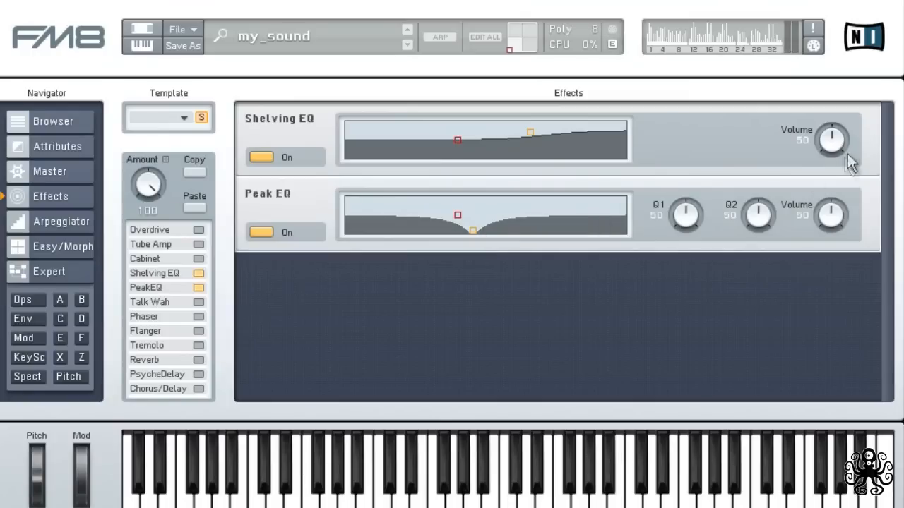
pyautogui.moveTo(56, 180)
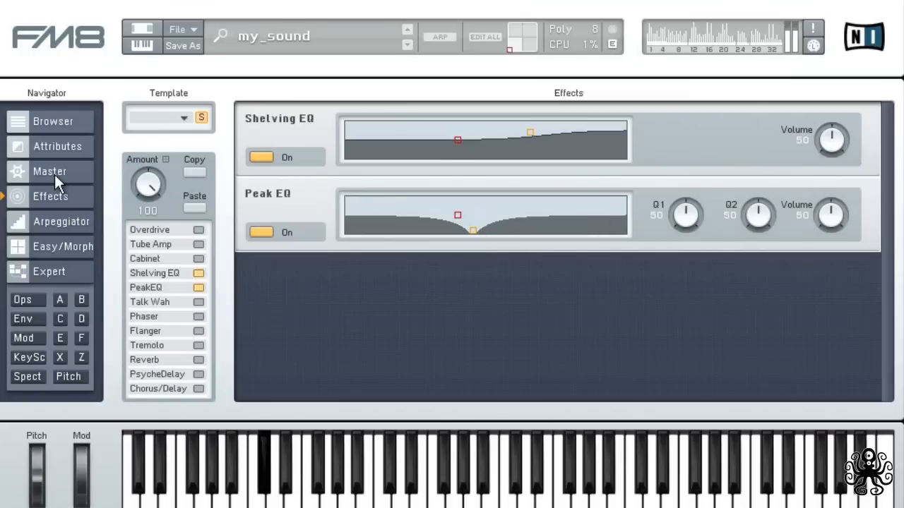
pyautogui.click(49, 172)
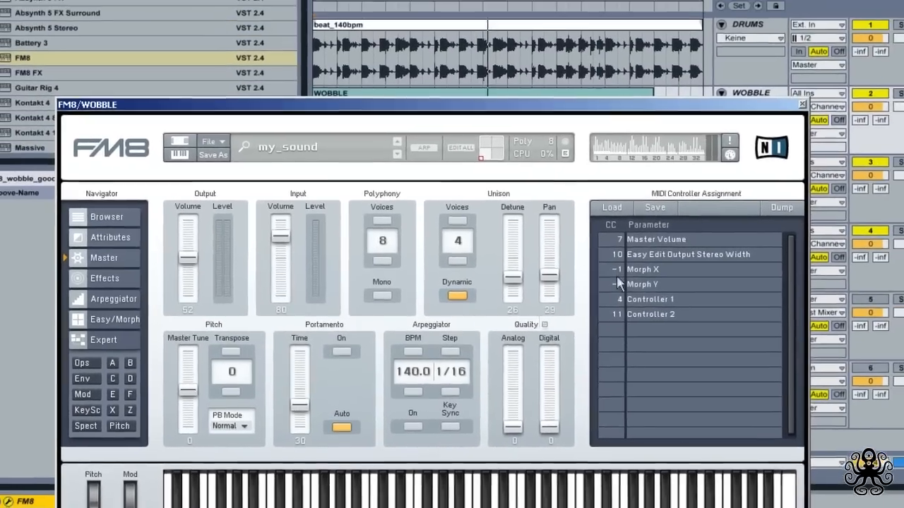
pyautogui.click(802, 104)
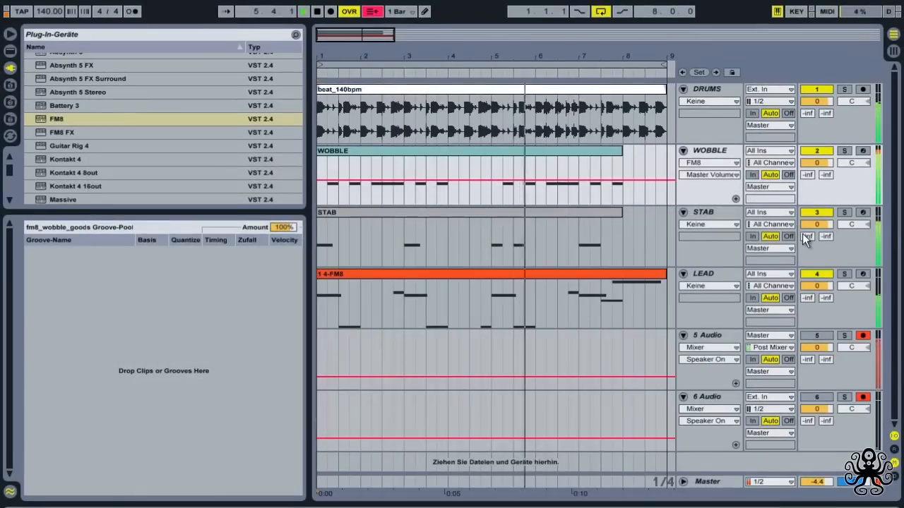